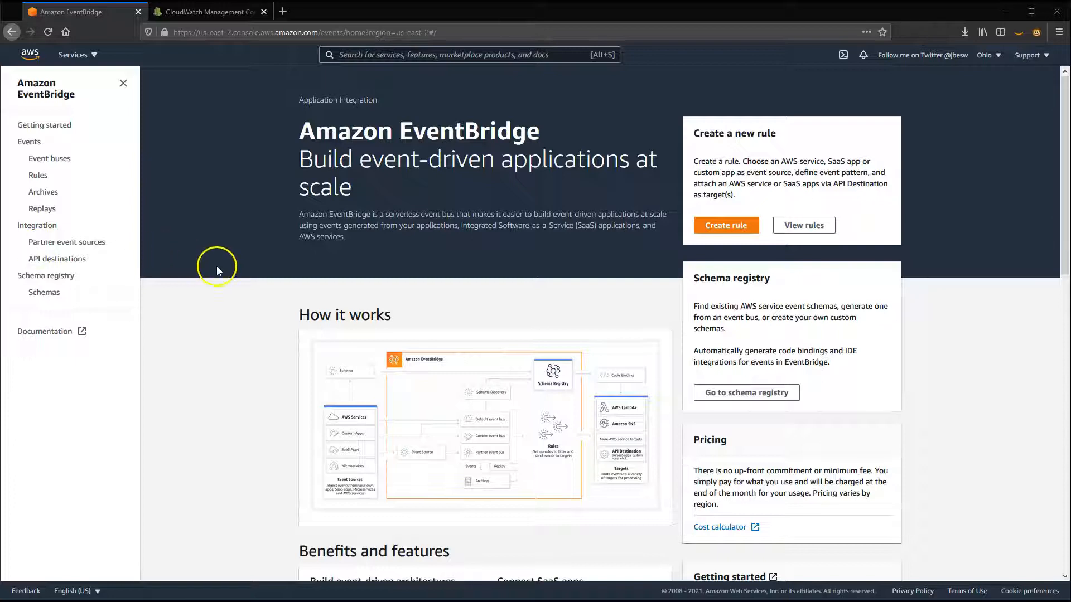
- Review the myCustomApplication rule, then view the list of event buses
click(38, 175)
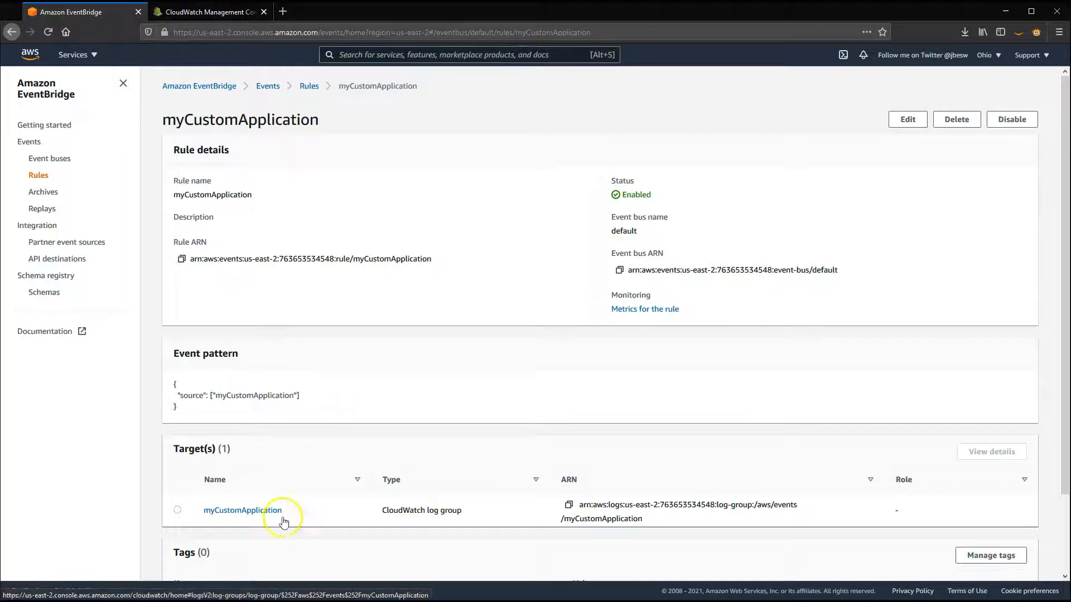
click(50, 157)
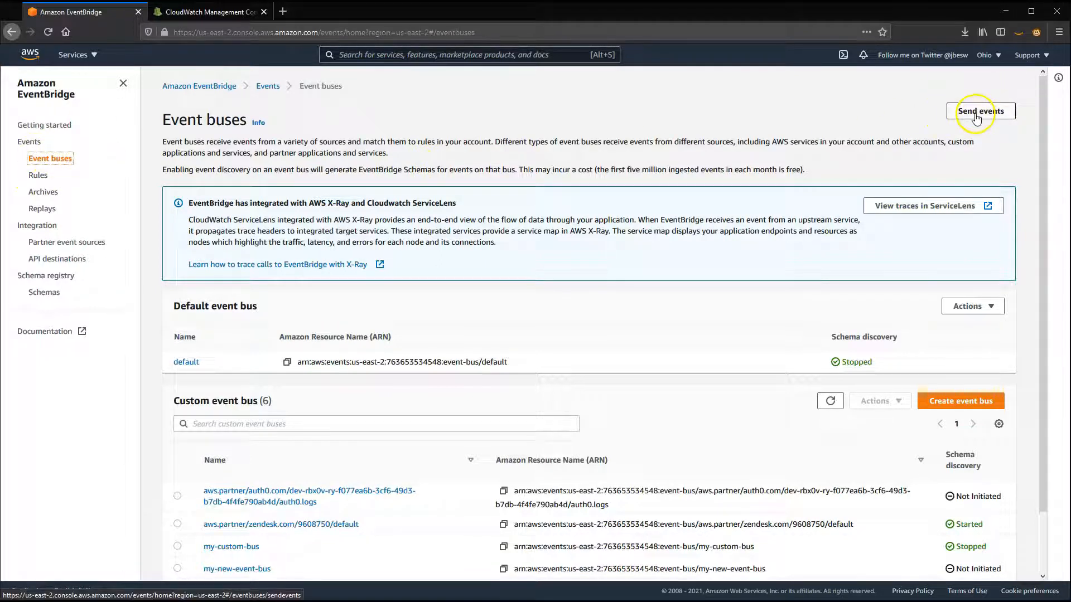
- Send a myCustomApplication event, detail type message, with {"message": "Hello world!"} to the default bus
click(980, 111)
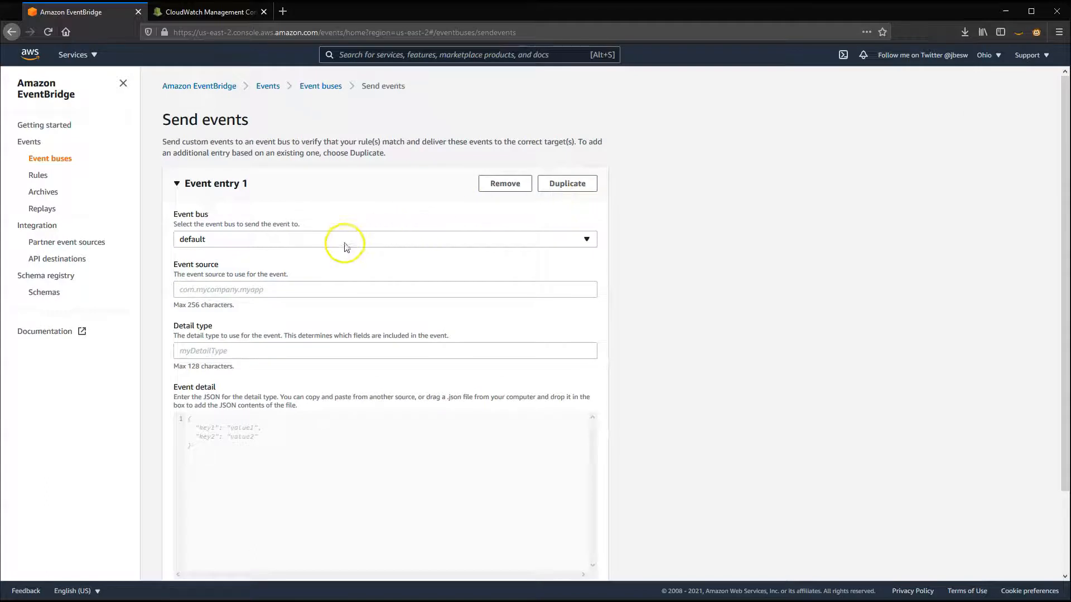
click(385, 289)
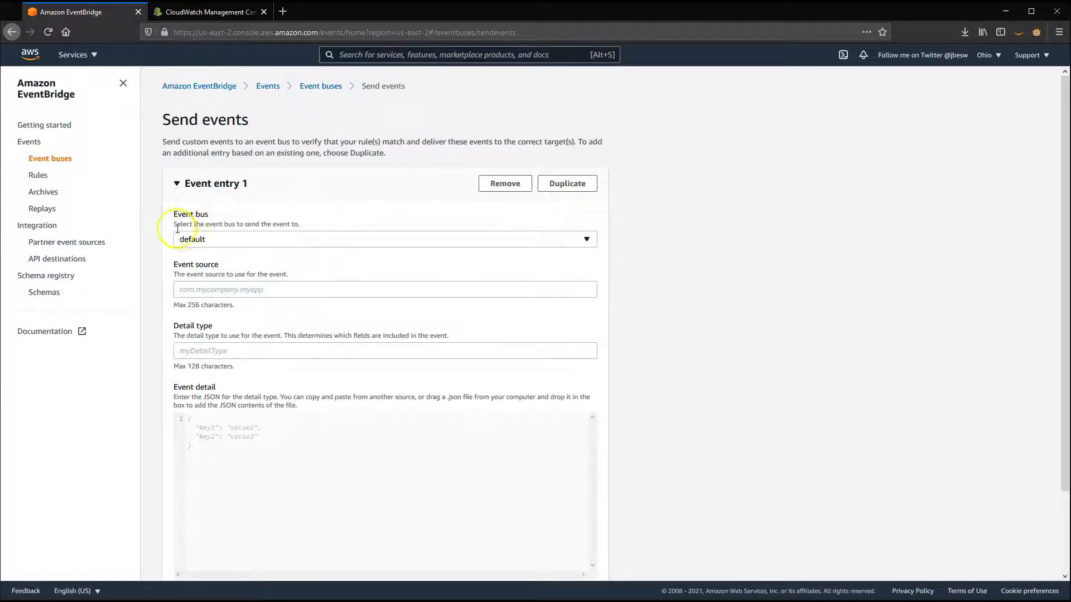
click(385, 288)
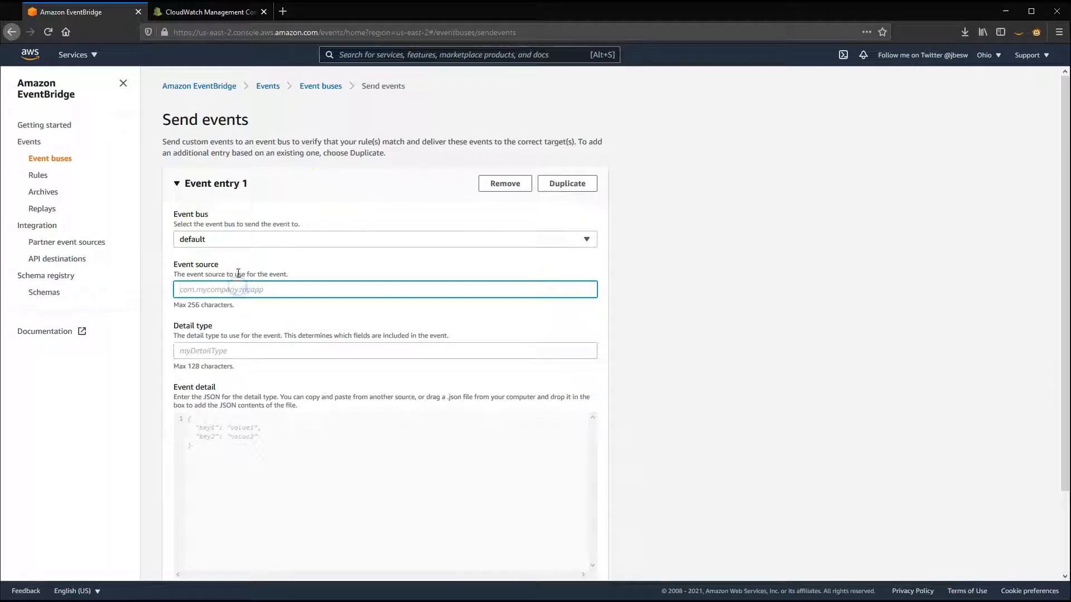
text(myCustomApplication)
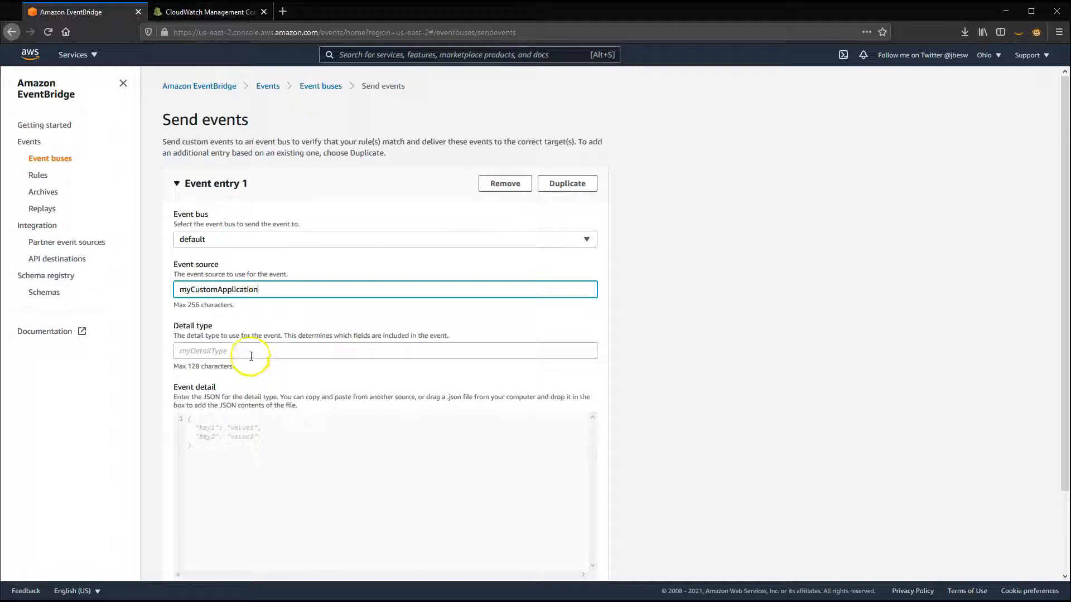
text(message)
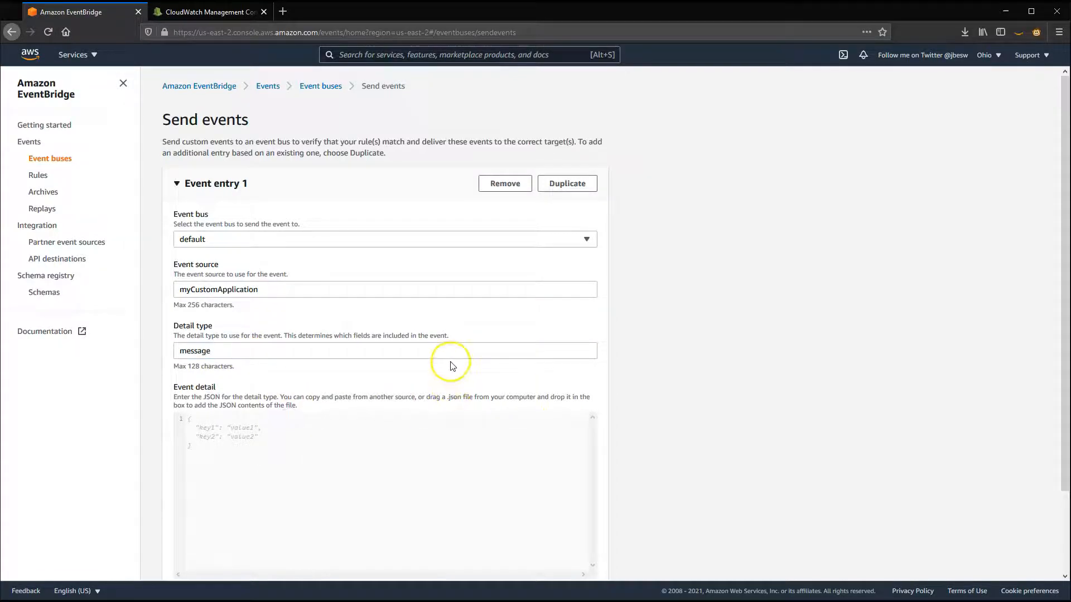
click(384, 426)
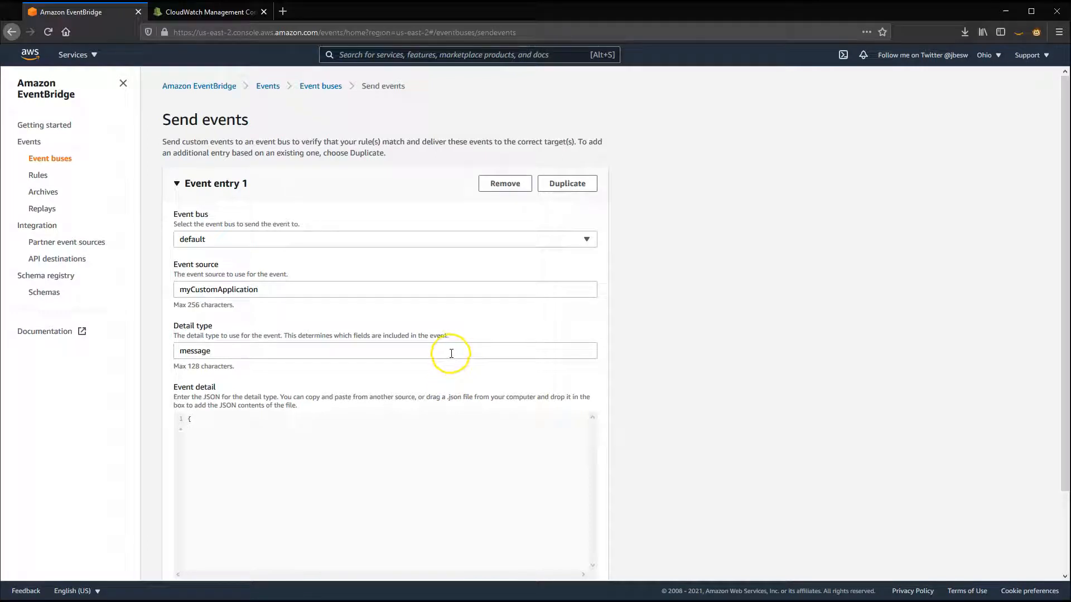
text("message": "Hello world!)
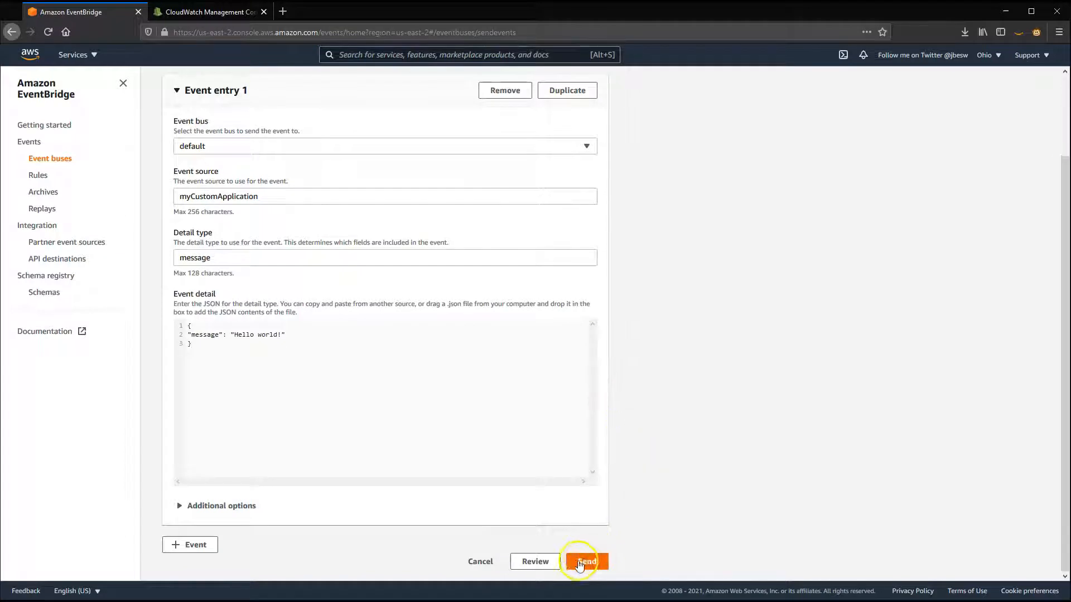
click(585, 562)
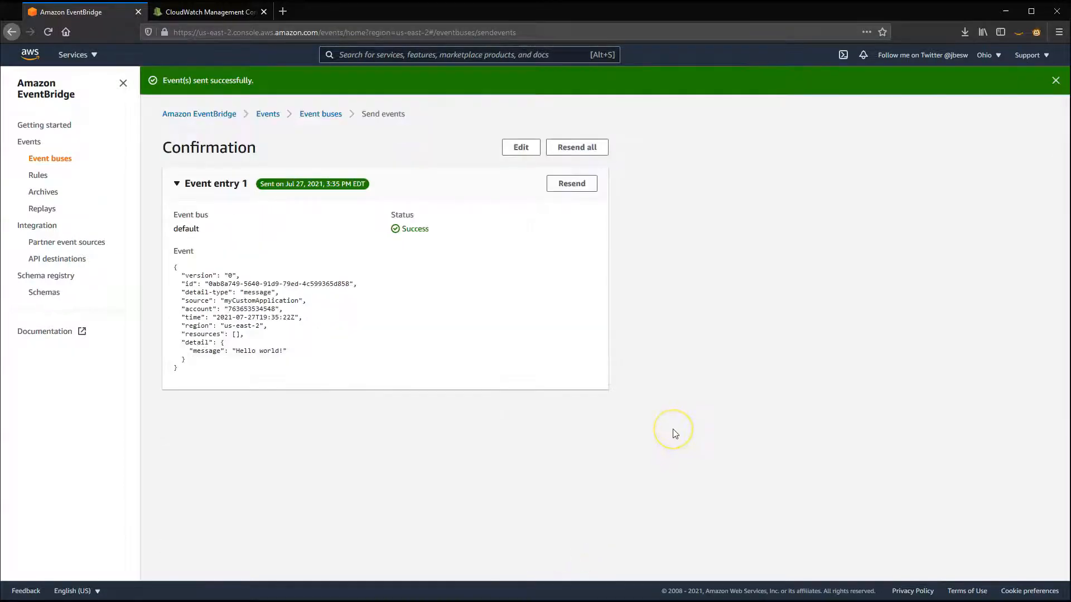
mouse_move(237, 390)
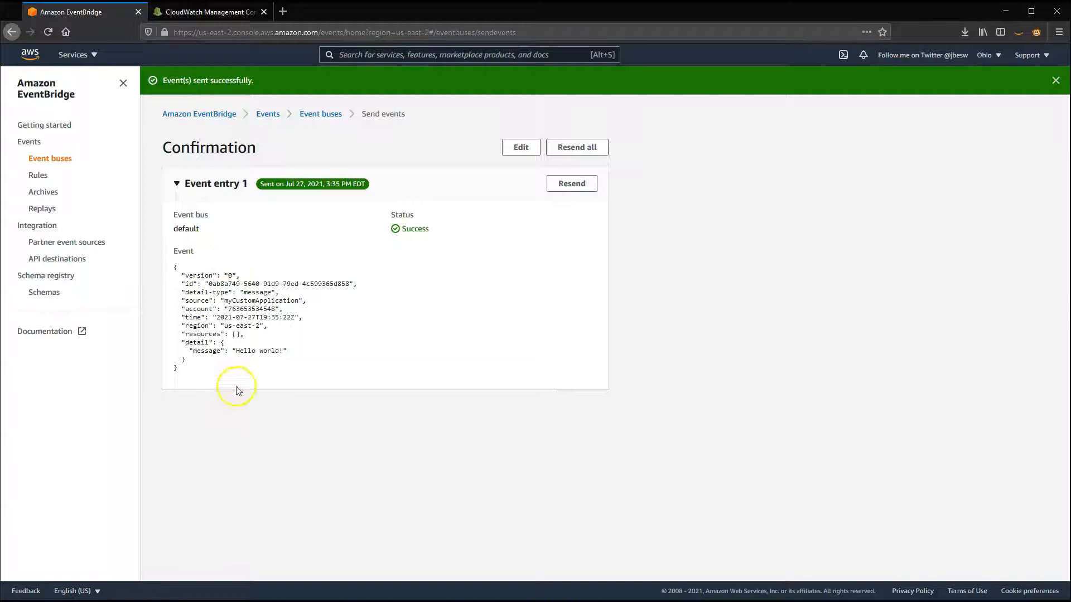
- Expand the Hello world! event in the /aws/events/myCustomApplication log stream
click(208, 12)
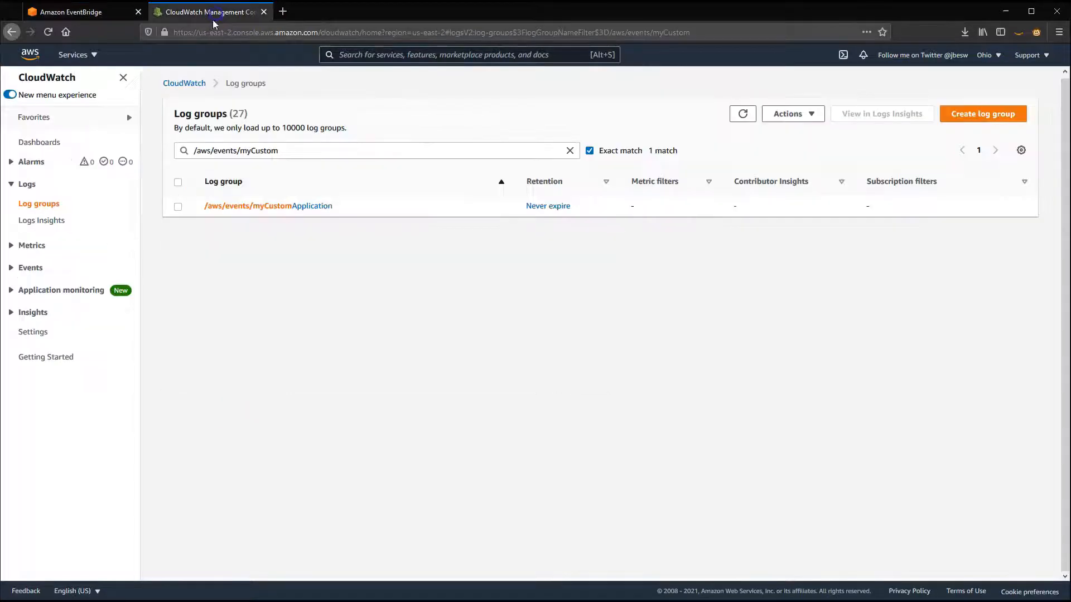
mouse_move(320, 223)
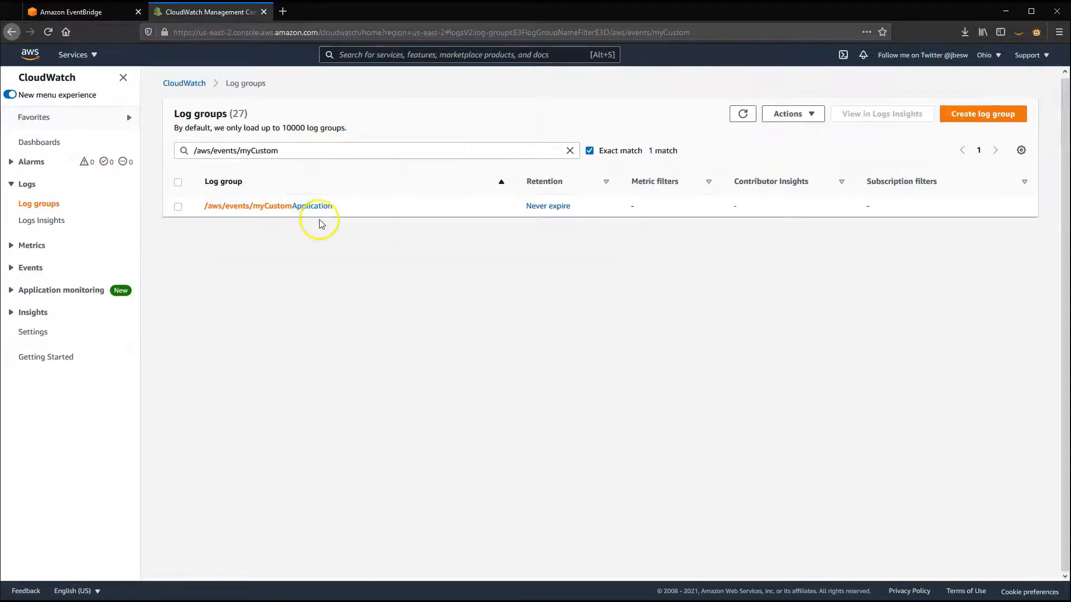
click(268, 205)
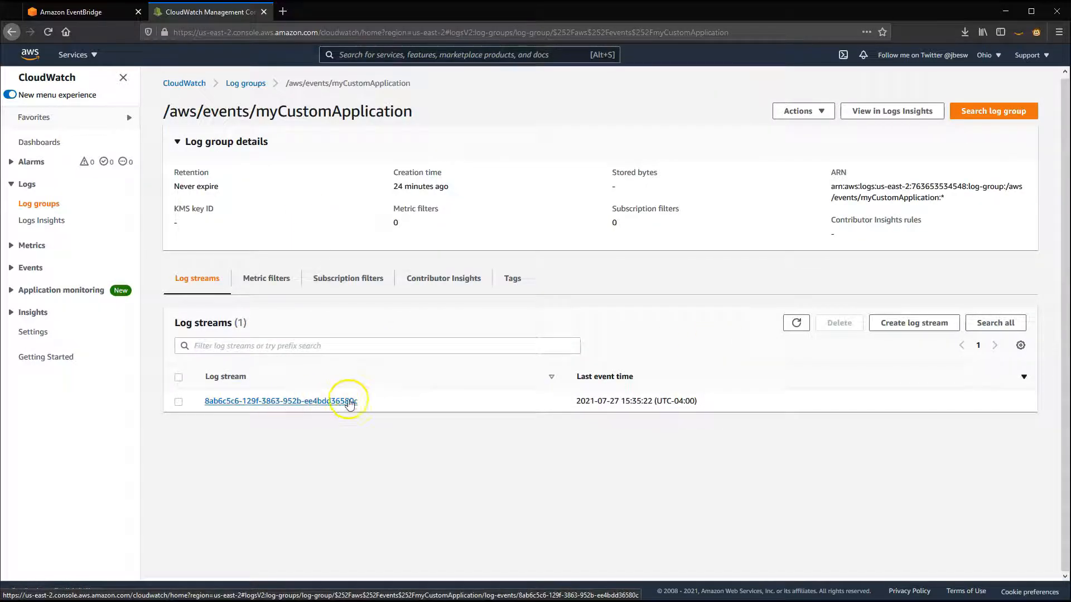
click(280, 401)
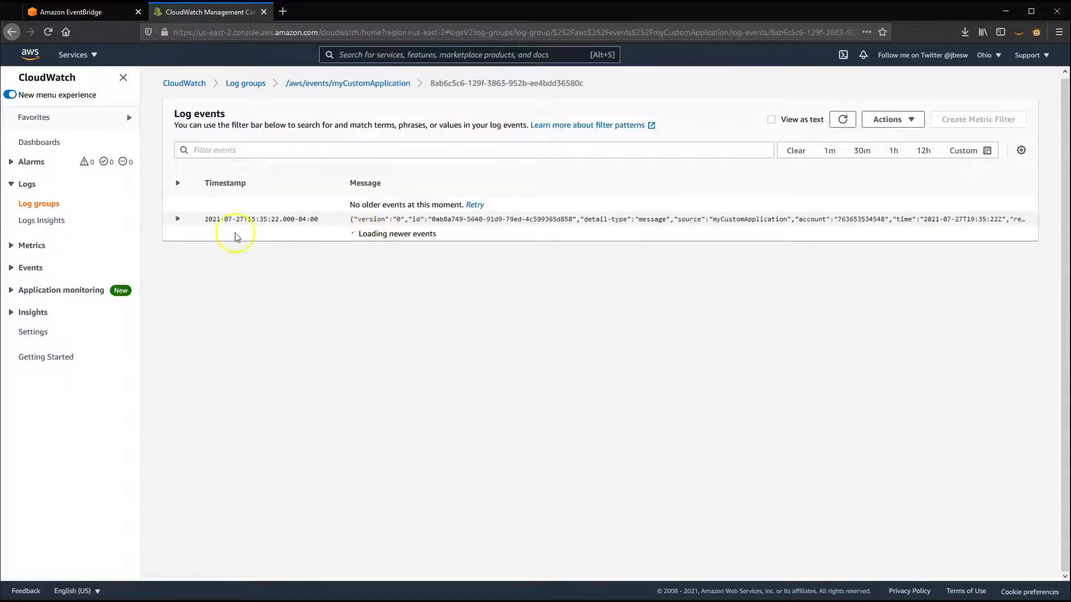
click(177, 219)
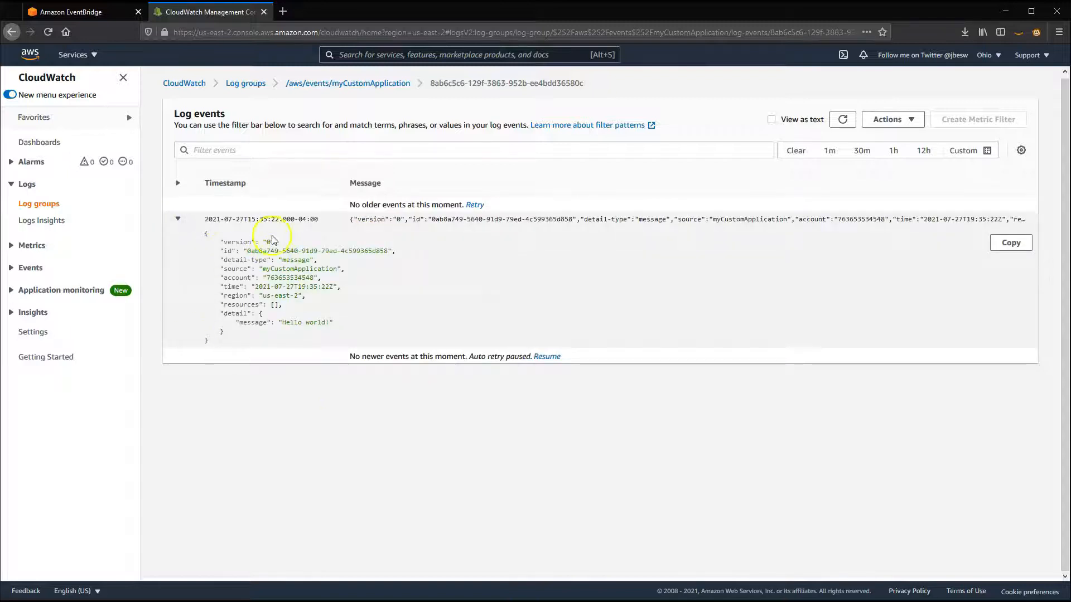
click(83, 12)
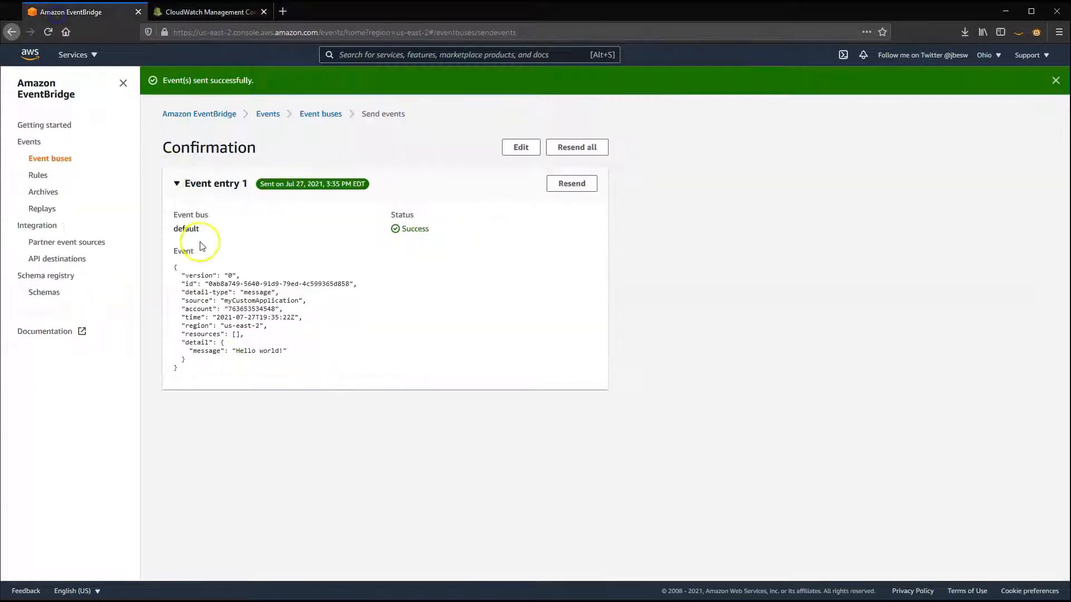
click(208, 12)
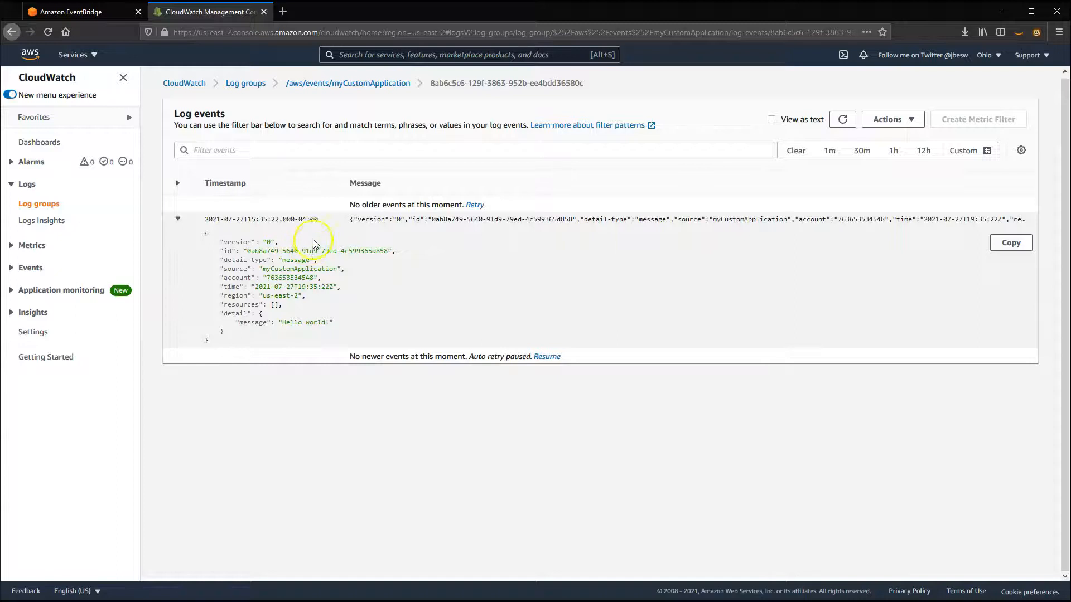
- Resend the Hello world! event and confirm the CloudWatch log group shows three streams
click(79, 12)
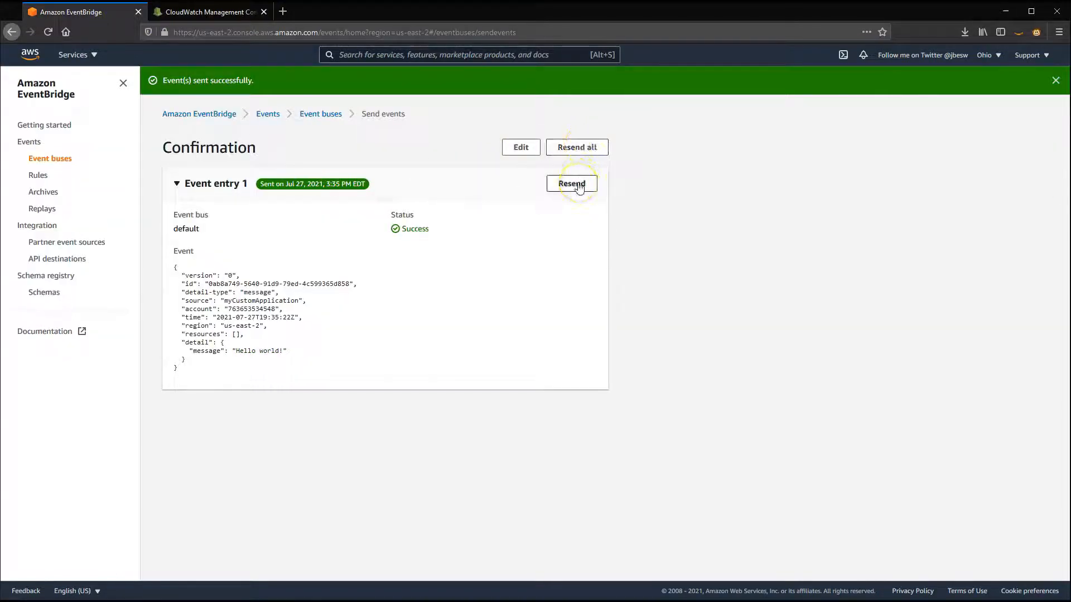
click(572, 183)
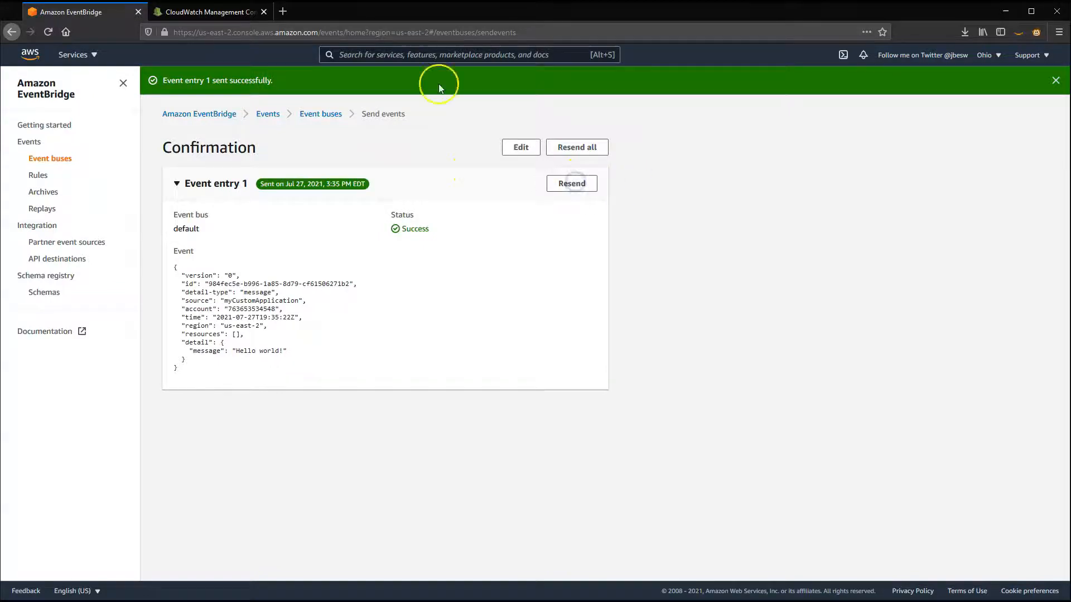
click(208, 12)
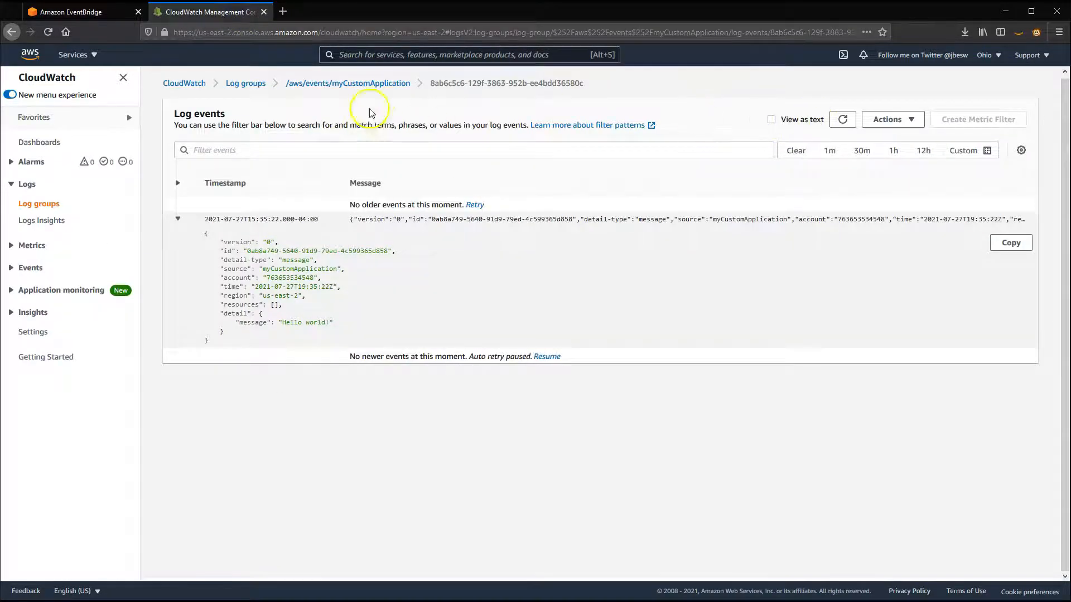
click(347, 82)
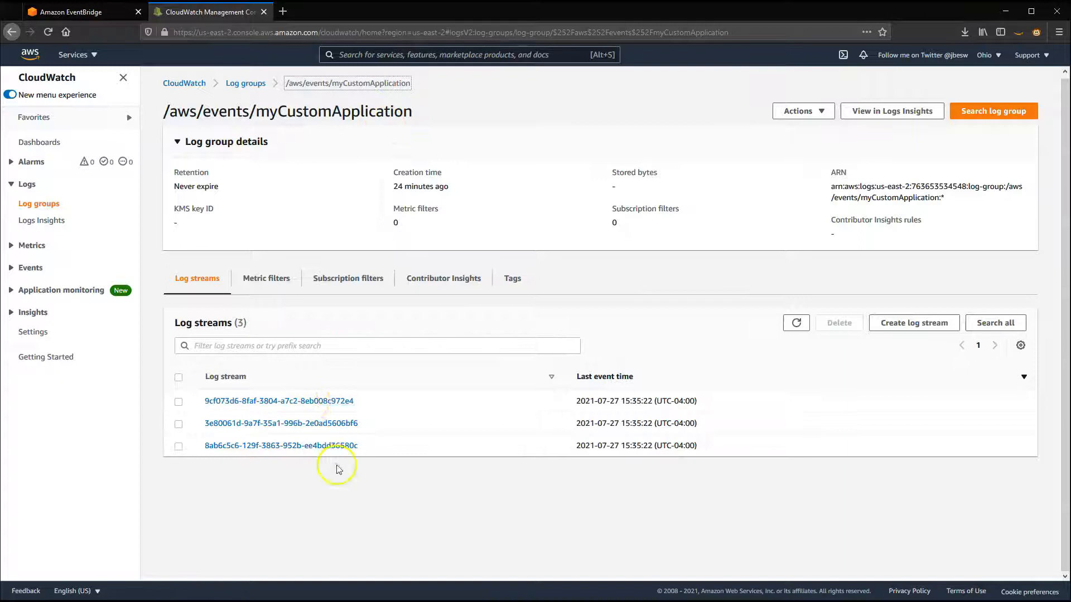
mouse_move(334, 414)
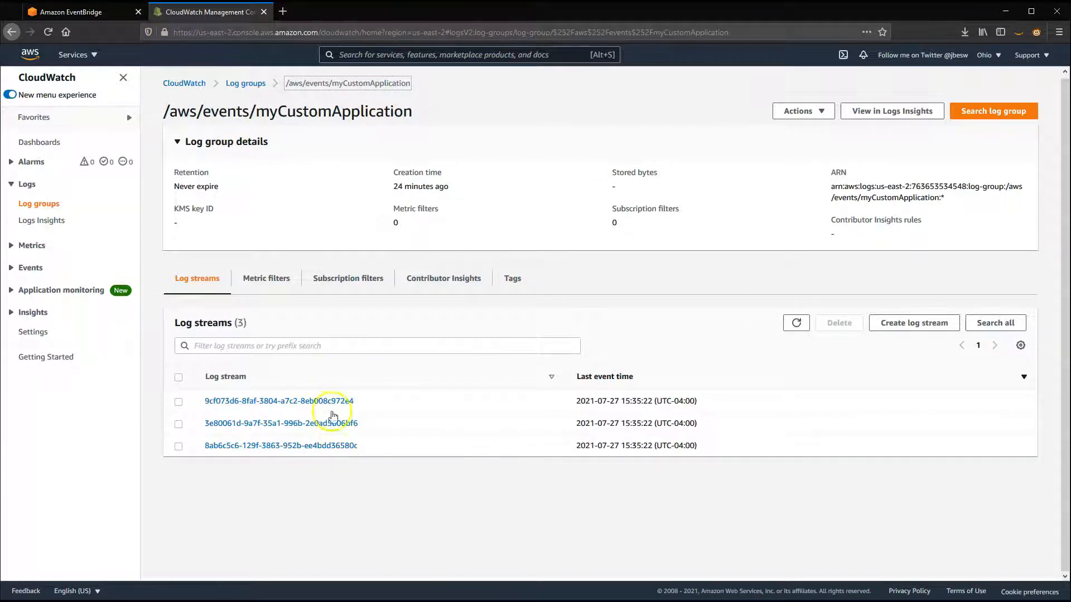
click(82, 12)
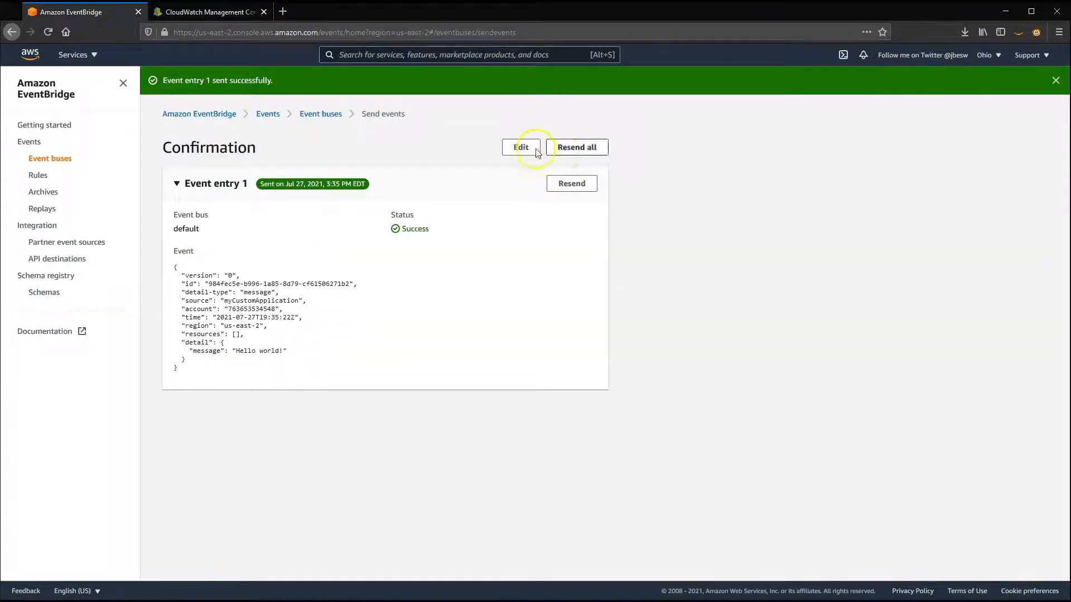
- Send Hello world and a duplicated Hello world 2! event, then start an empty Send events form
click(521, 147)
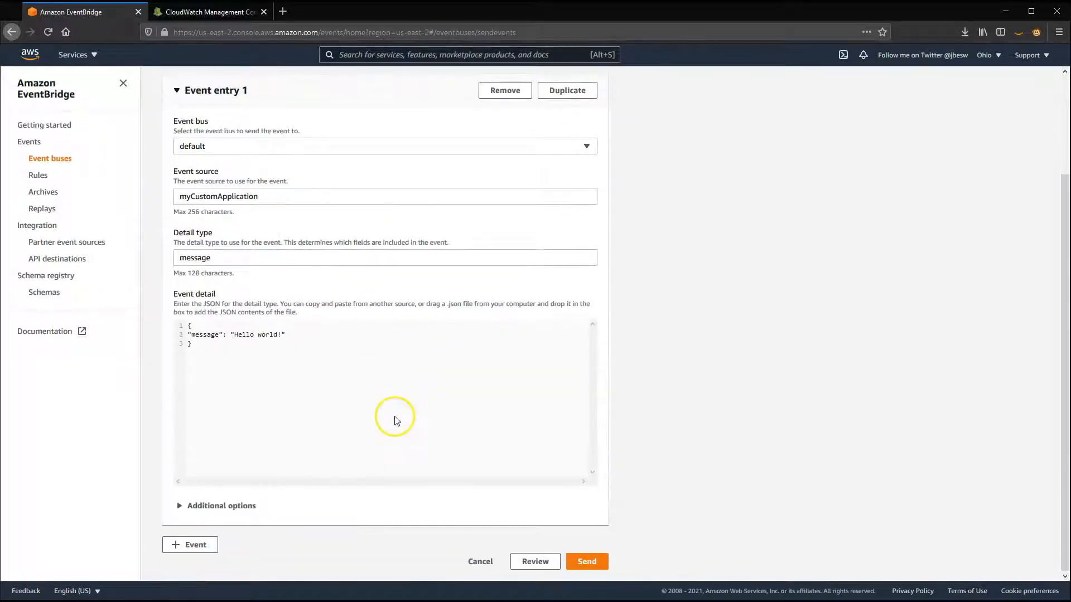
click(585, 560)
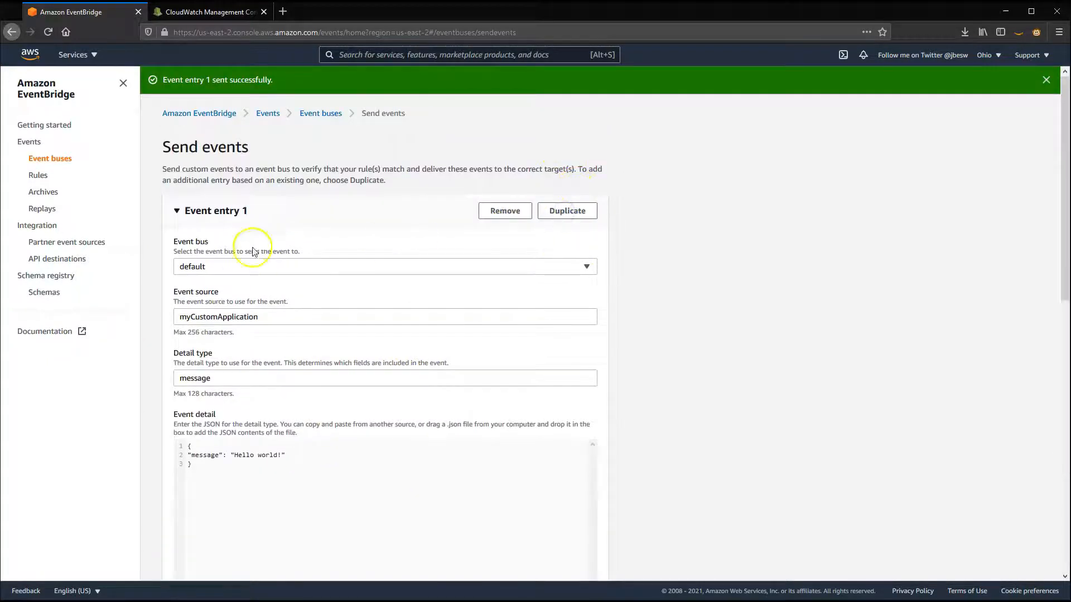
click(566, 210)
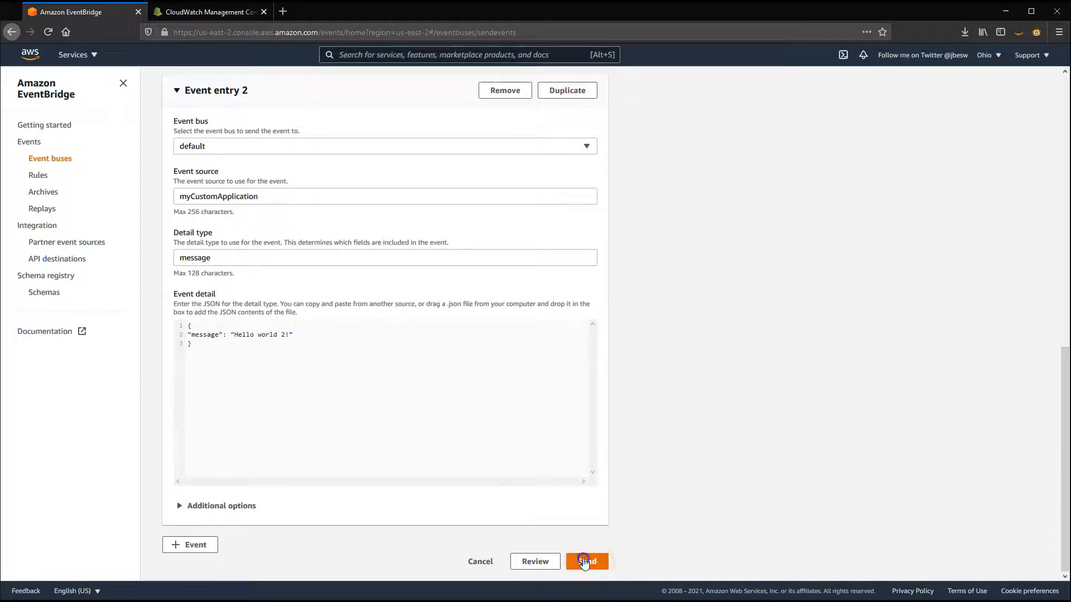
click(586, 560)
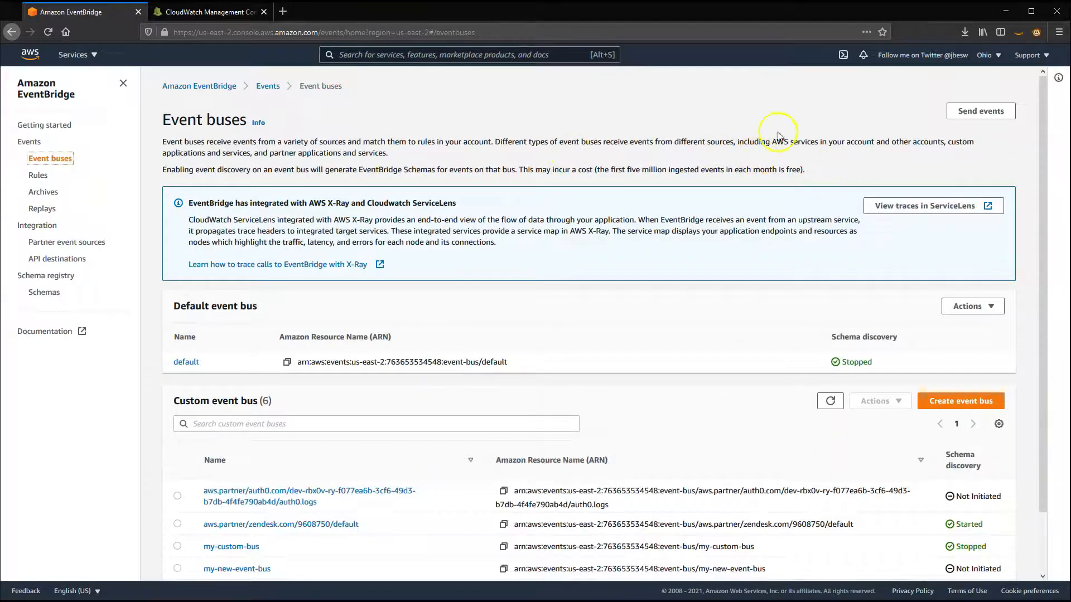
click(980, 110)
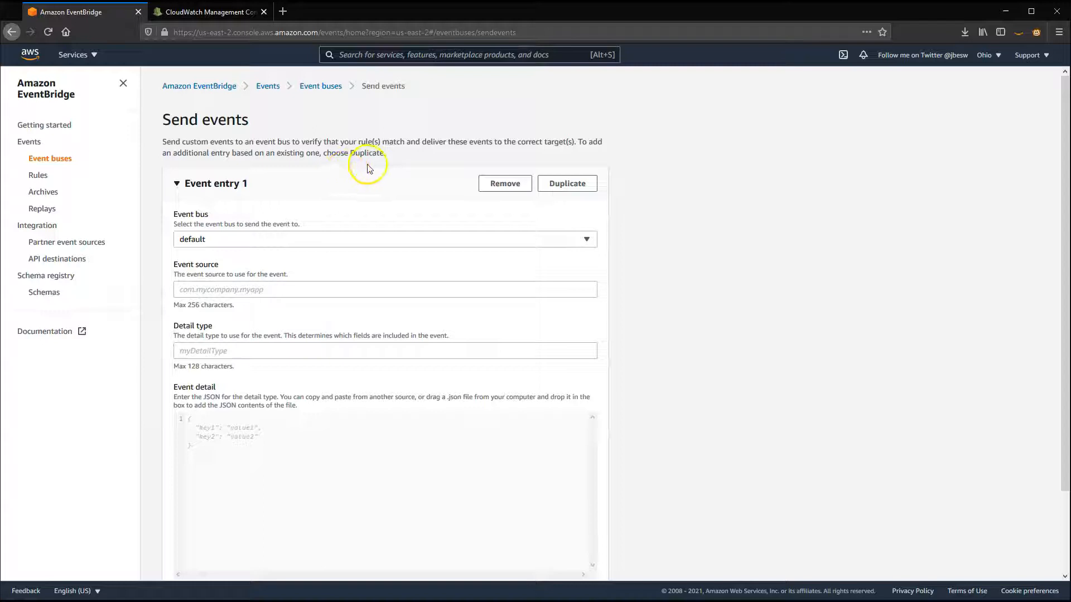
click(384, 239)
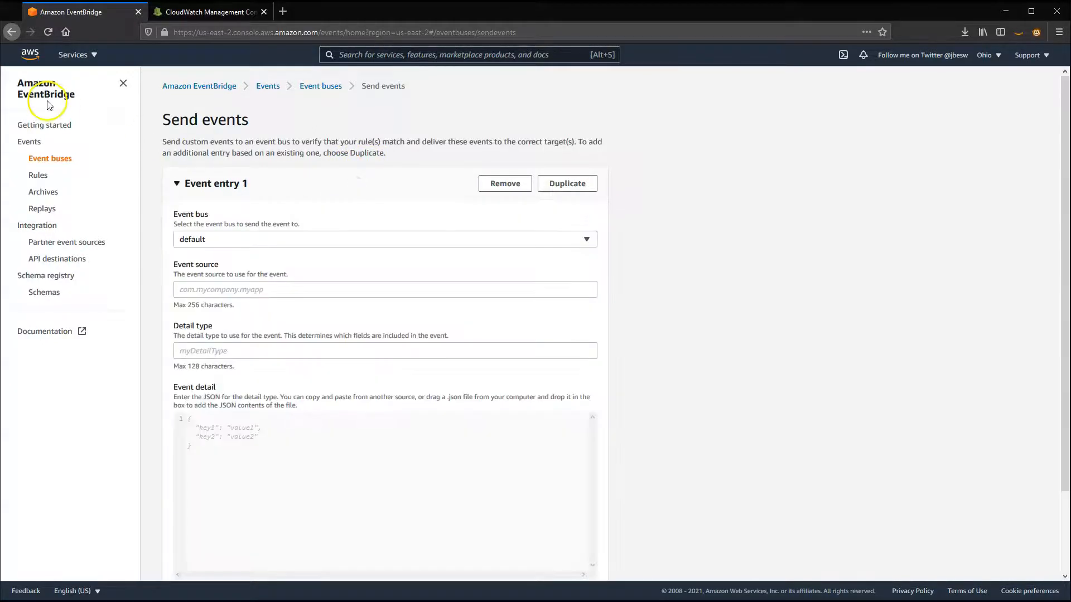
- Look up the AWS CLI on Google and open AWS CloudShell
click(46, 89)
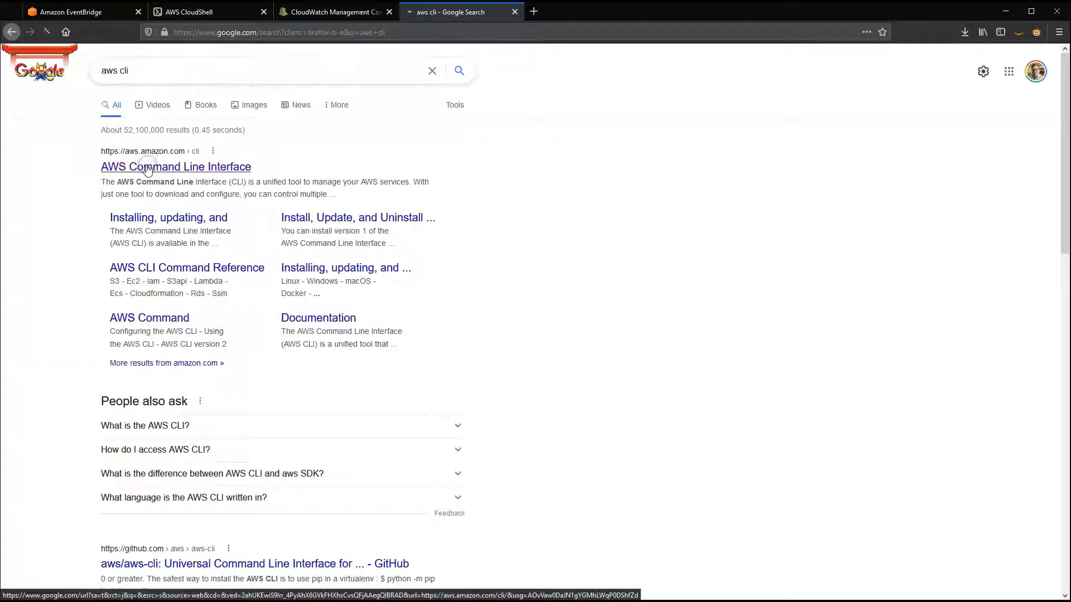
click(176, 166)
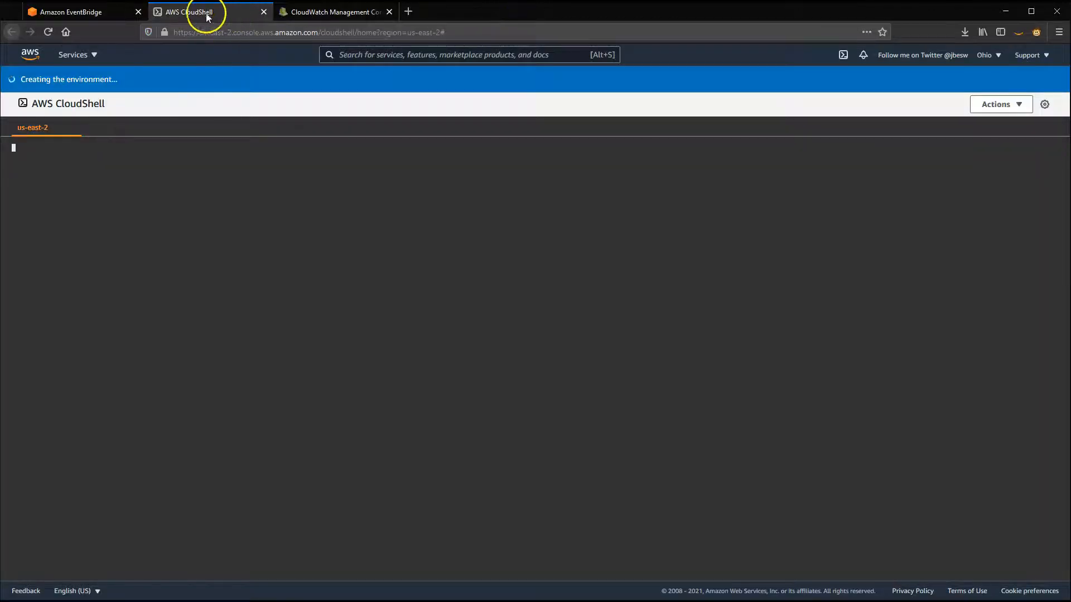
click(71, 12)
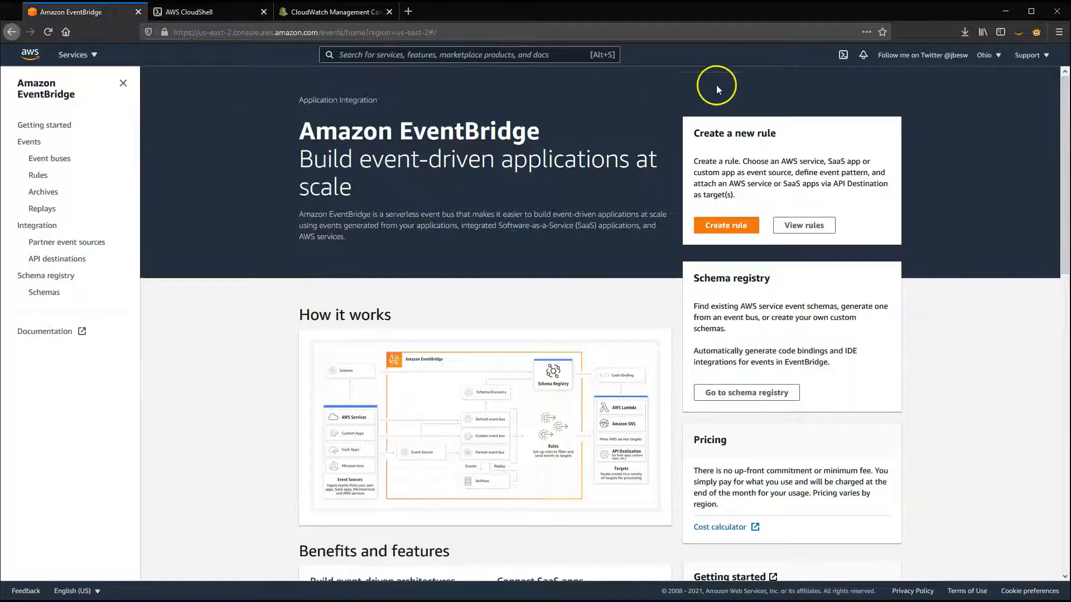
mouse_move(843, 55)
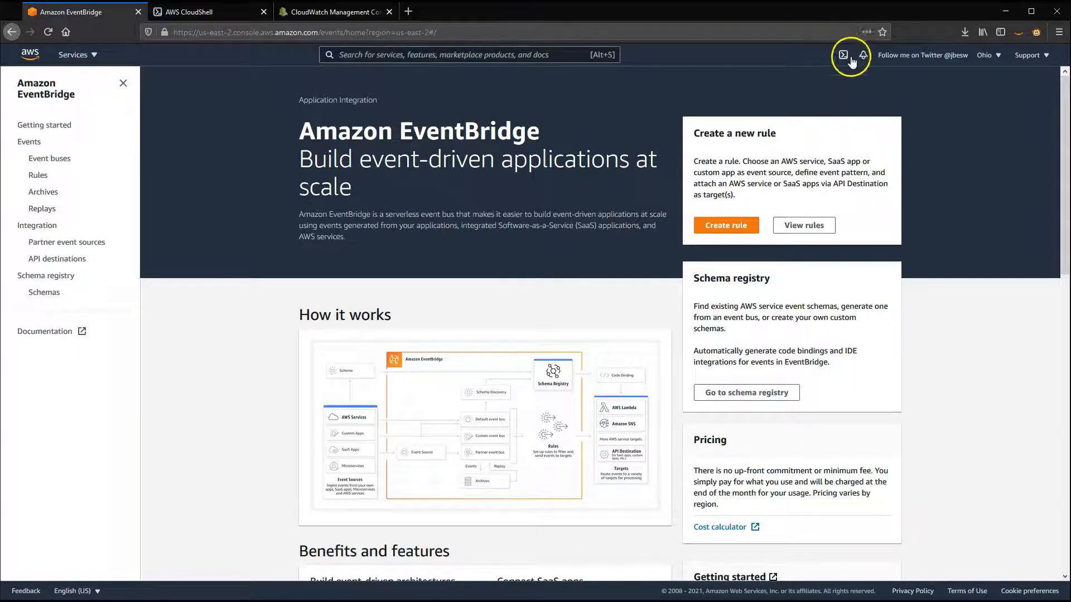
mouse_move(842, 55)
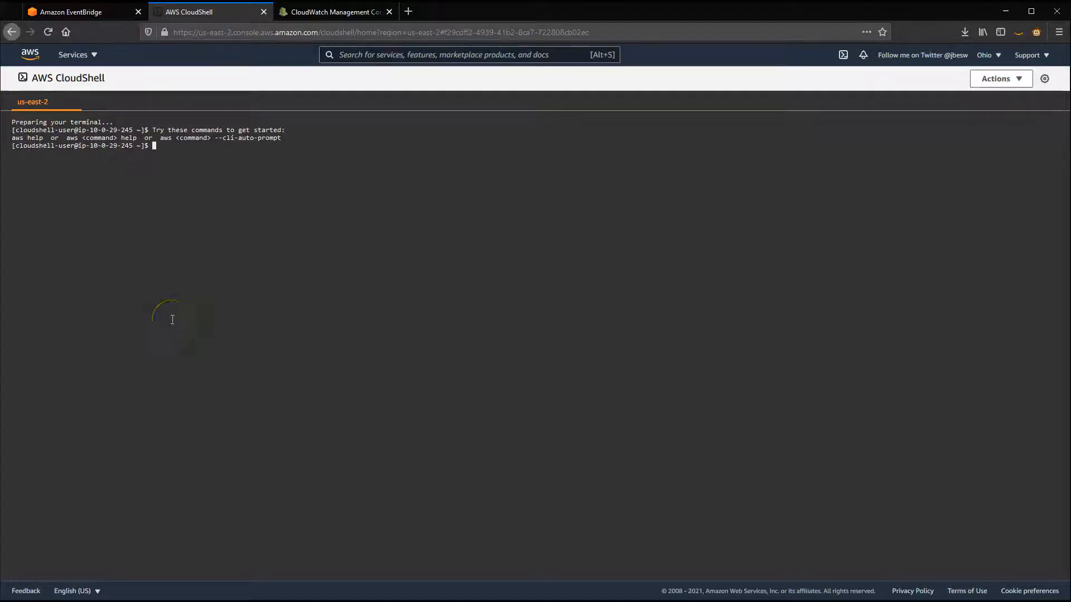
- In CloudShell, run ls and sudo yum install nano
text(ls)
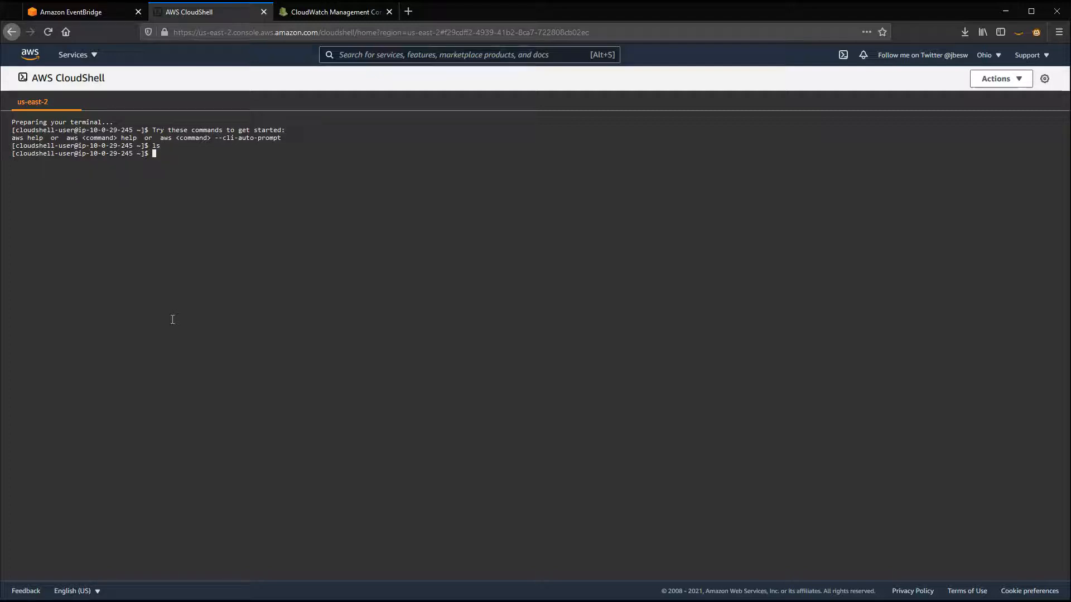
text(sudo yum)
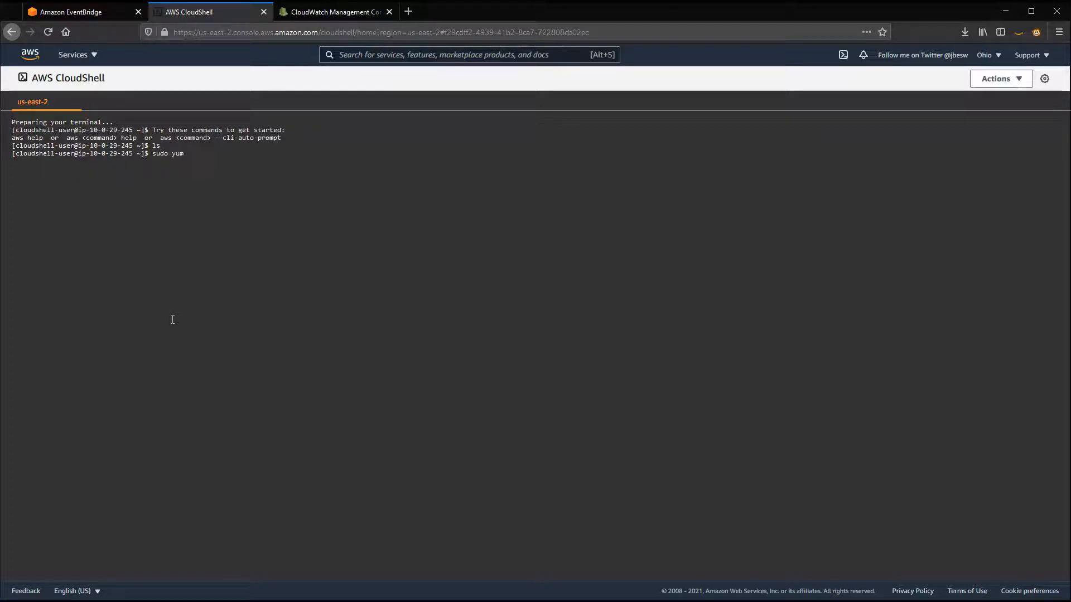
text(install nan)
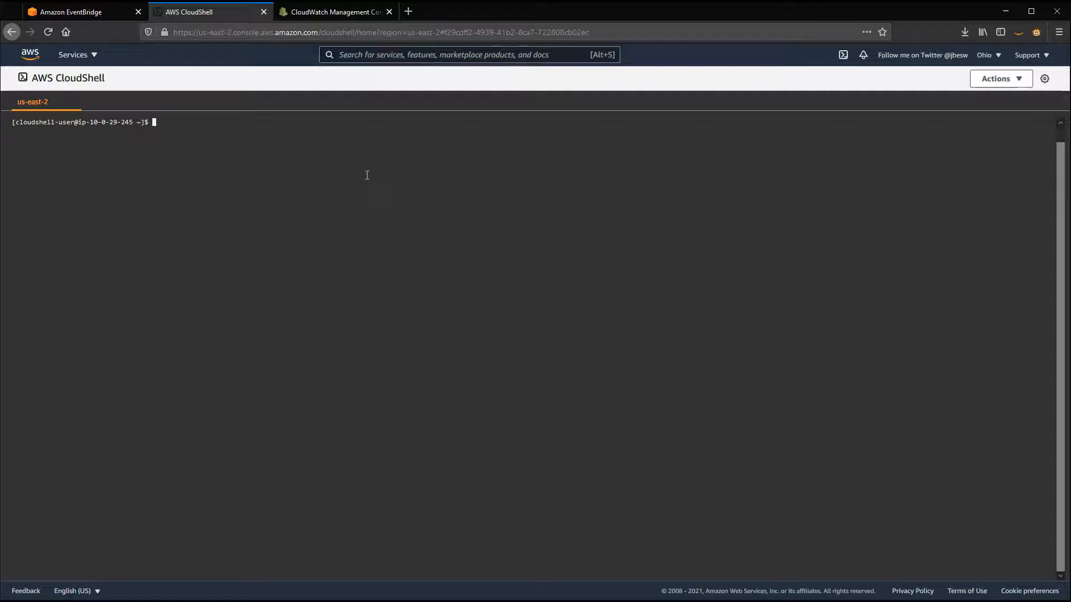
- Write the my-application Hello world! event into event.json with nano and save it
text(nano event.)
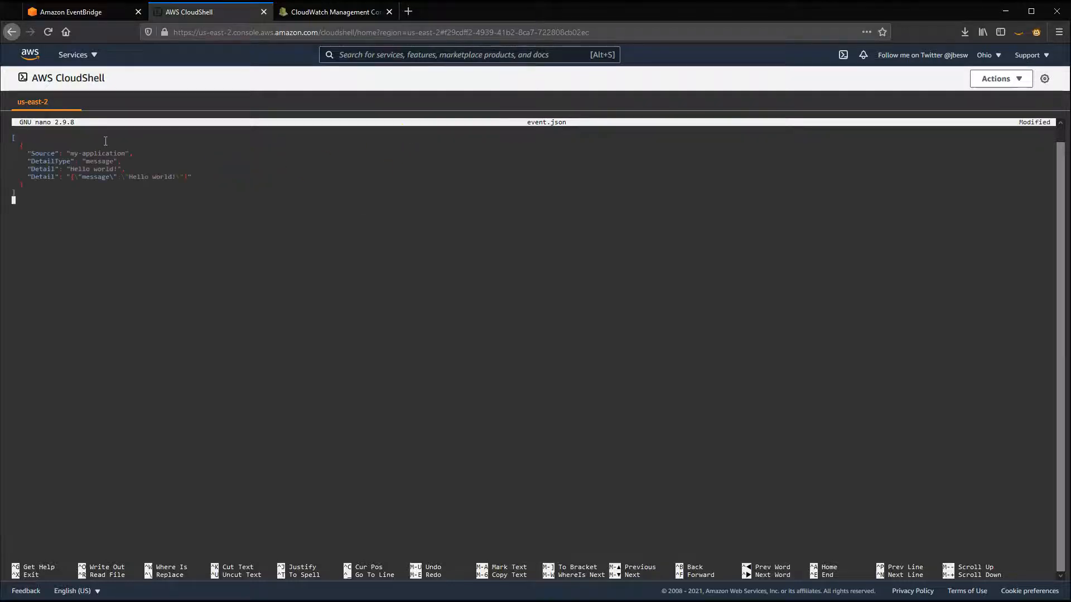
key(ctrl+o)
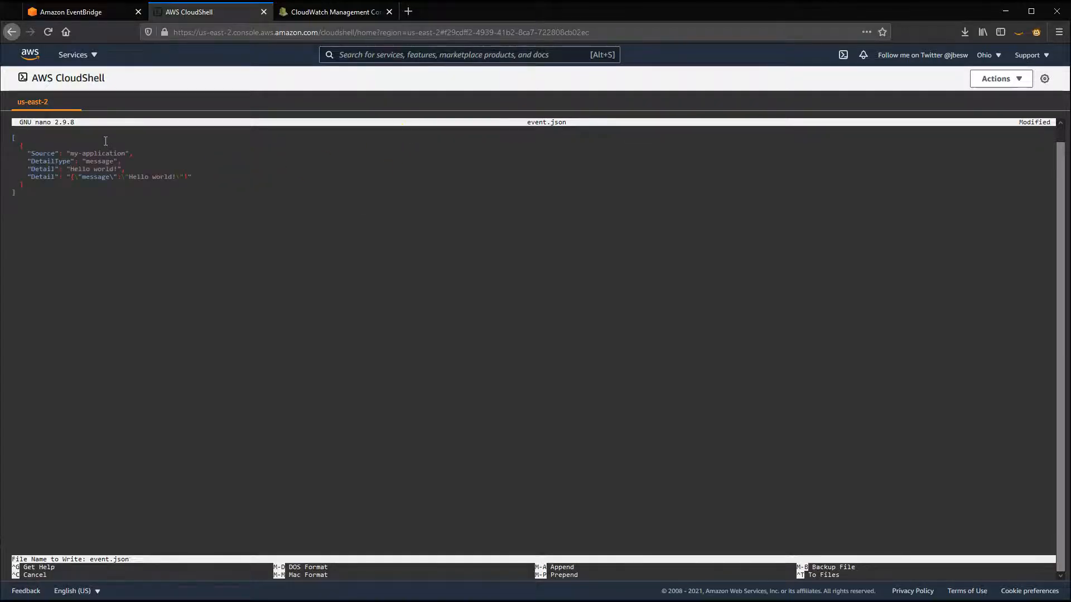
key(Enter)
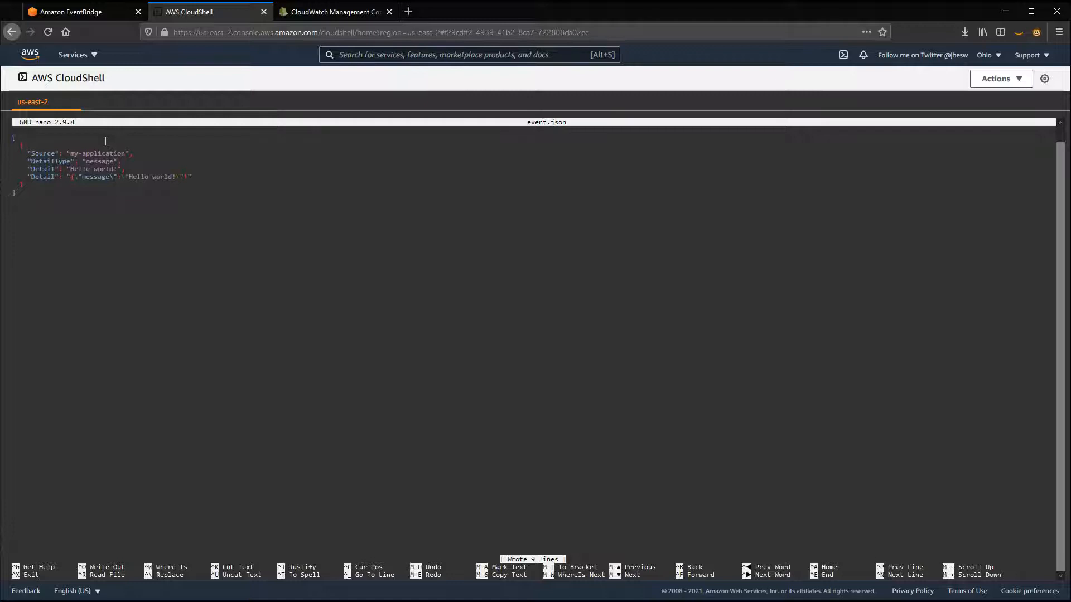
key(ctrl+x)
text(aws e)
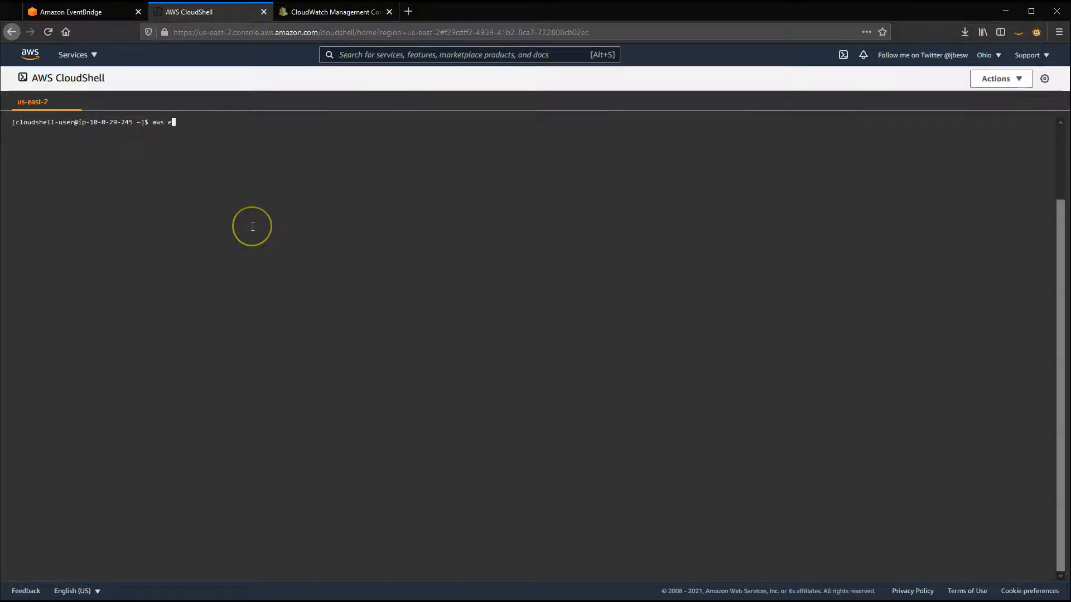
- Run aws events put-events --entries file://event.json, getting zero failed entries
text(vents put-events --entries f)
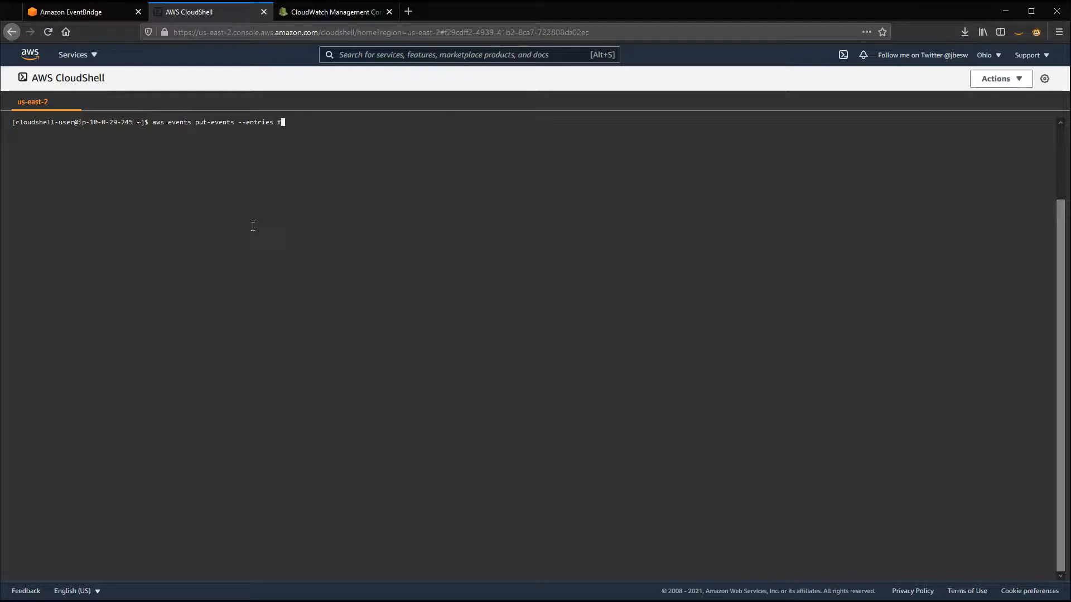
text(ile://event.)
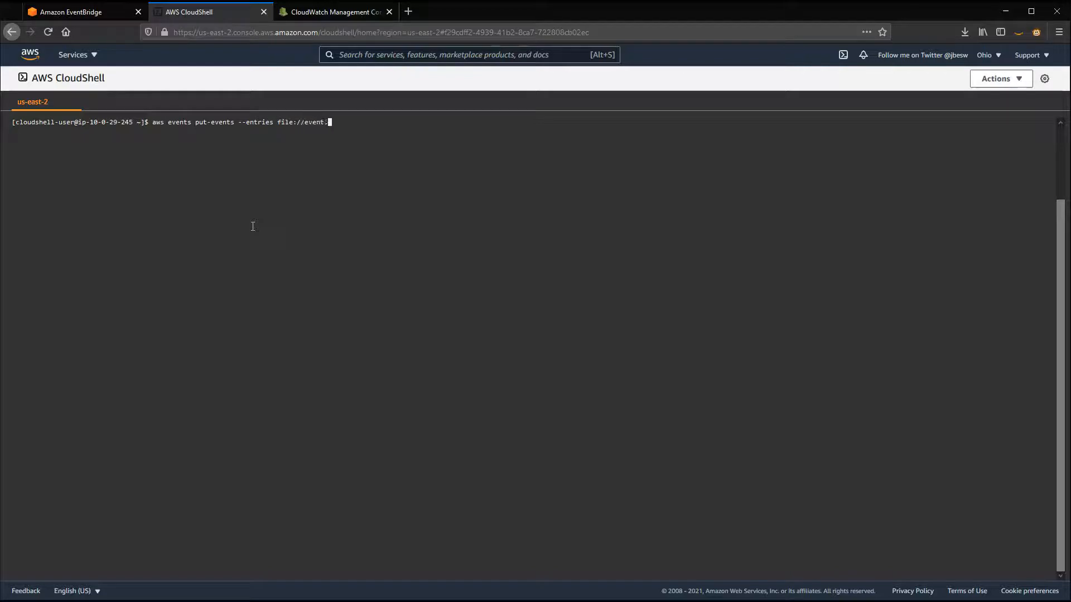
text(json)
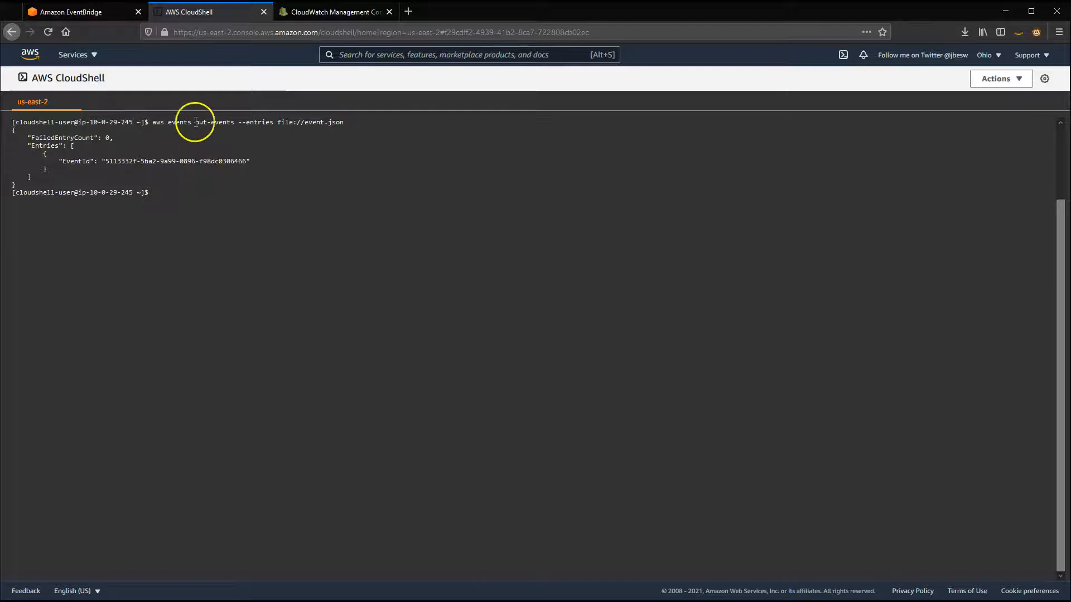
- Check the newest myCustomApplication log stream in CloudWatch, then return to EventBridge
click(334, 12)
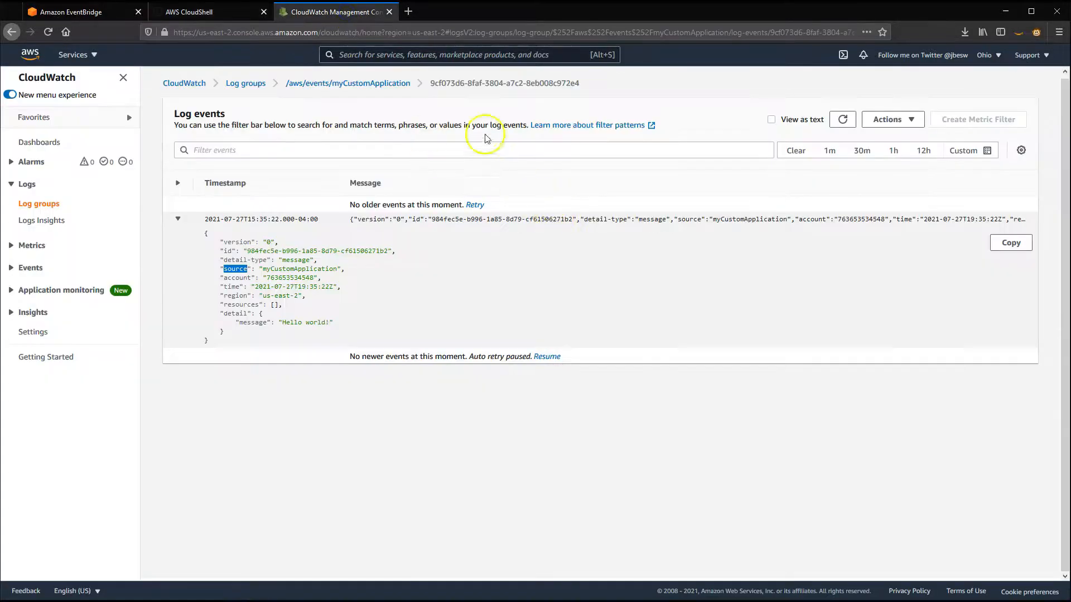
click(347, 83)
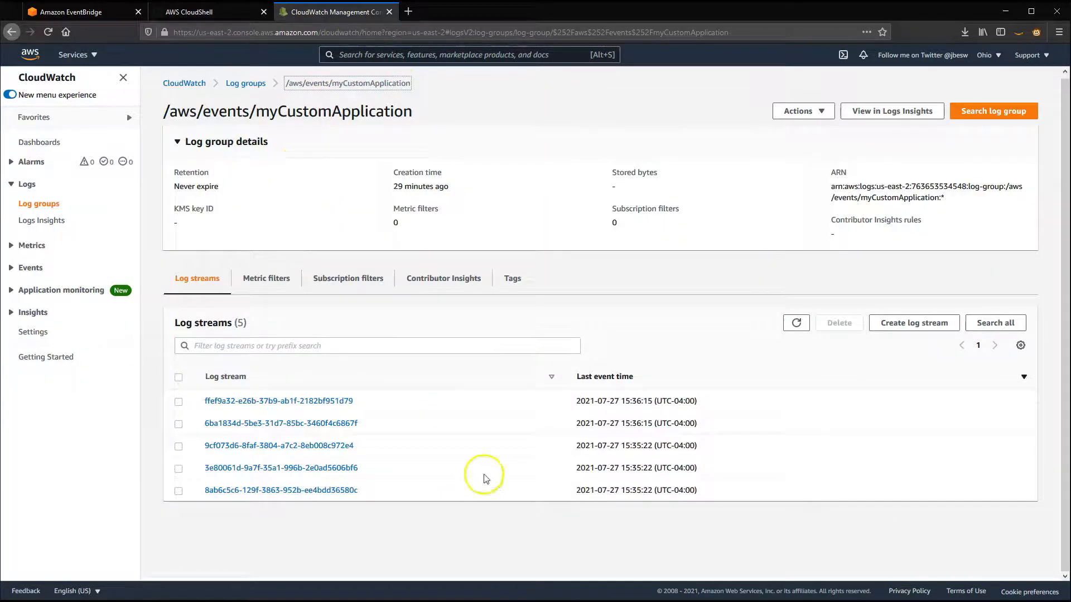
click(277, 401)
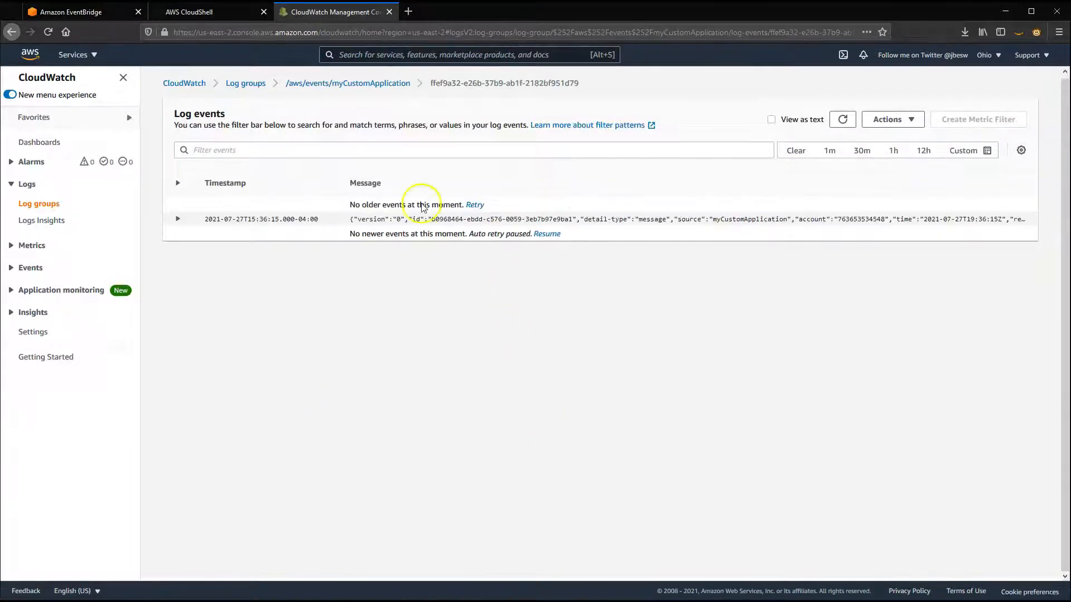
click(177, 219)
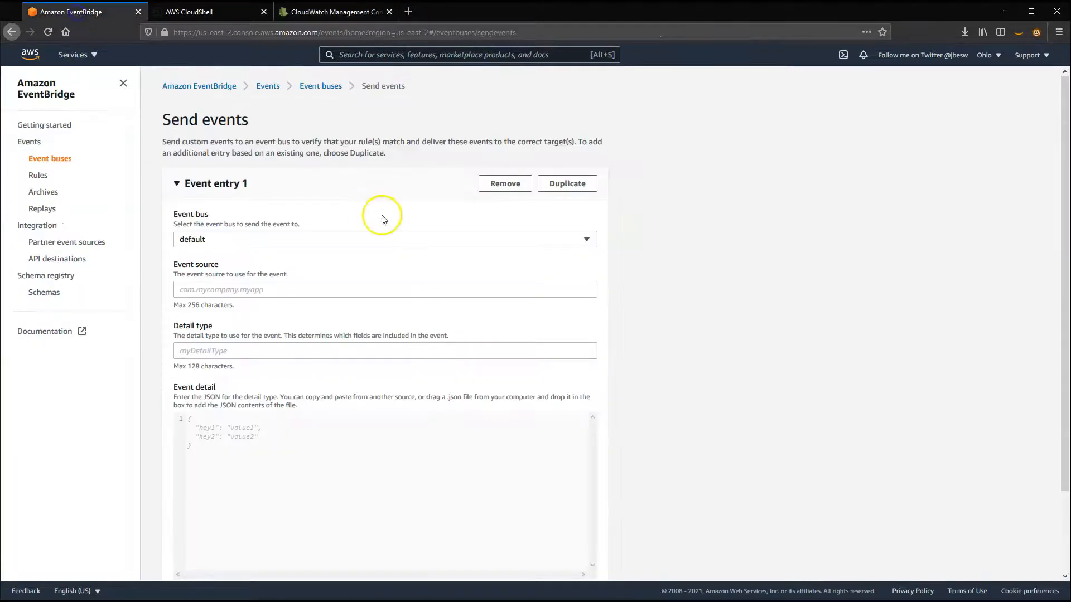
click(190, 11)
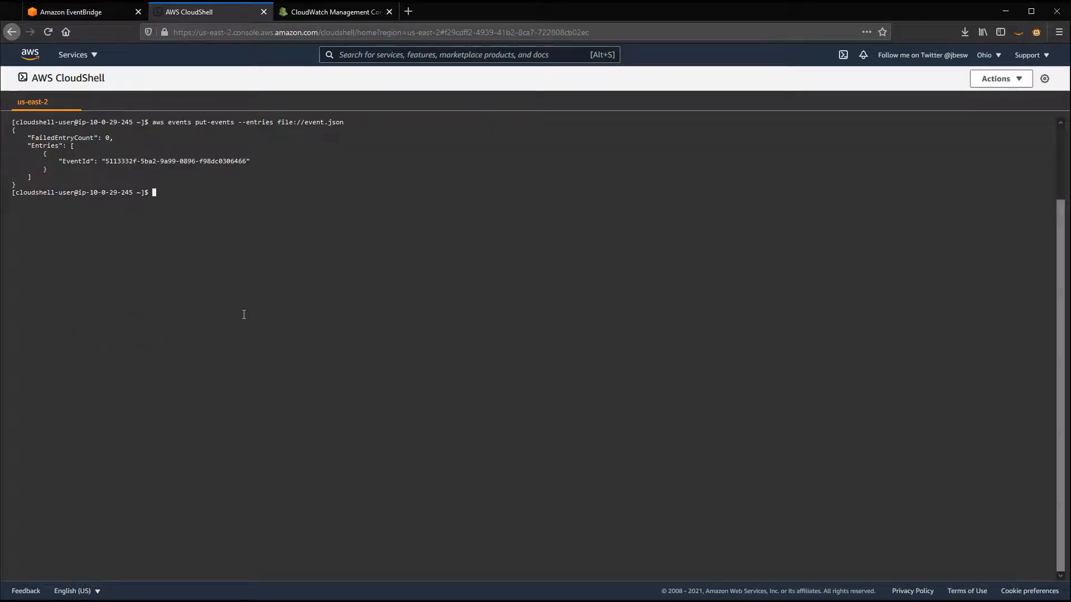
- Install aws-sdk globally via sudo npm i aws-sdk -g and create putEvents.js in nano
text(sudo)
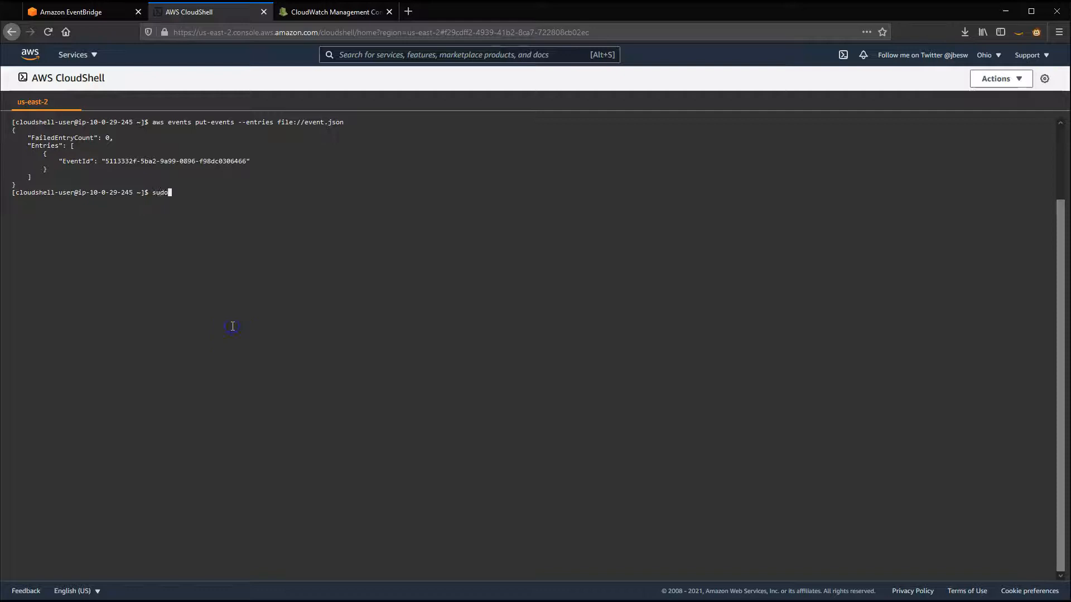
text(npm i)
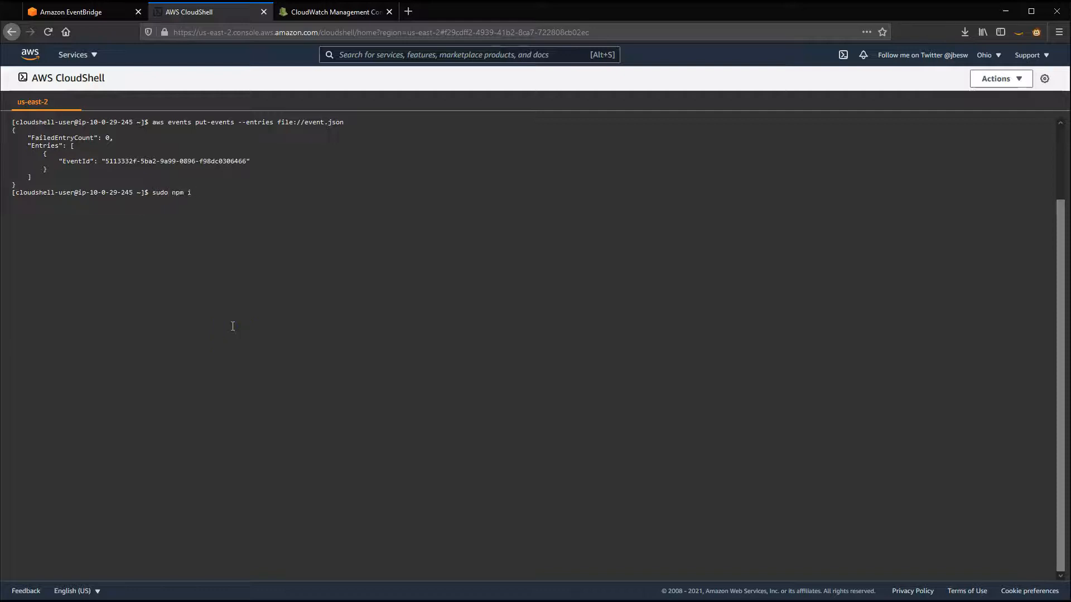
text(aws-sdk -g)
text(sudo nano)
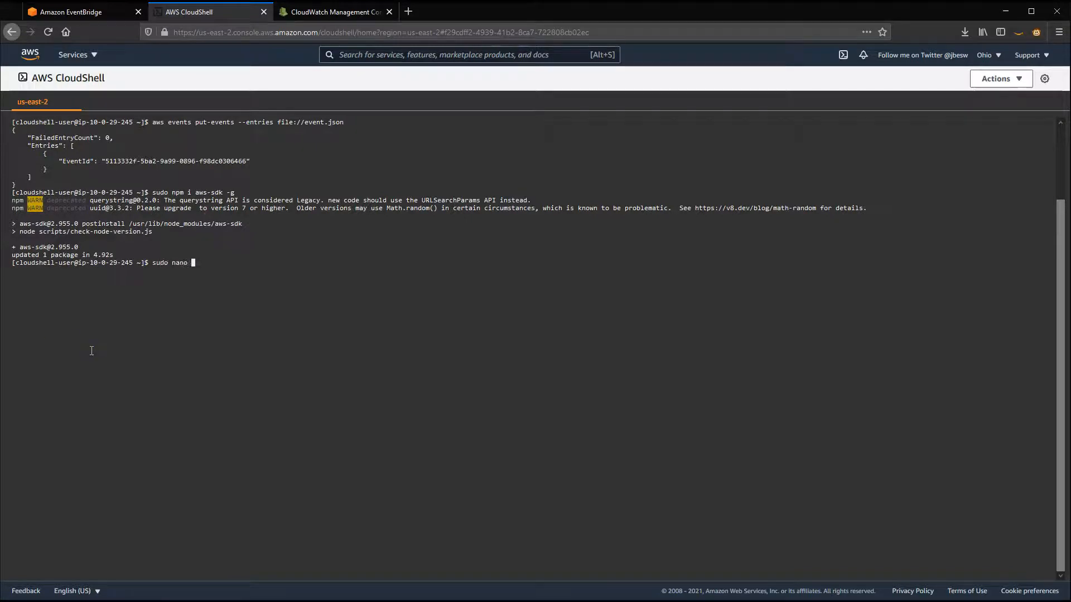
text(putEvents.js)
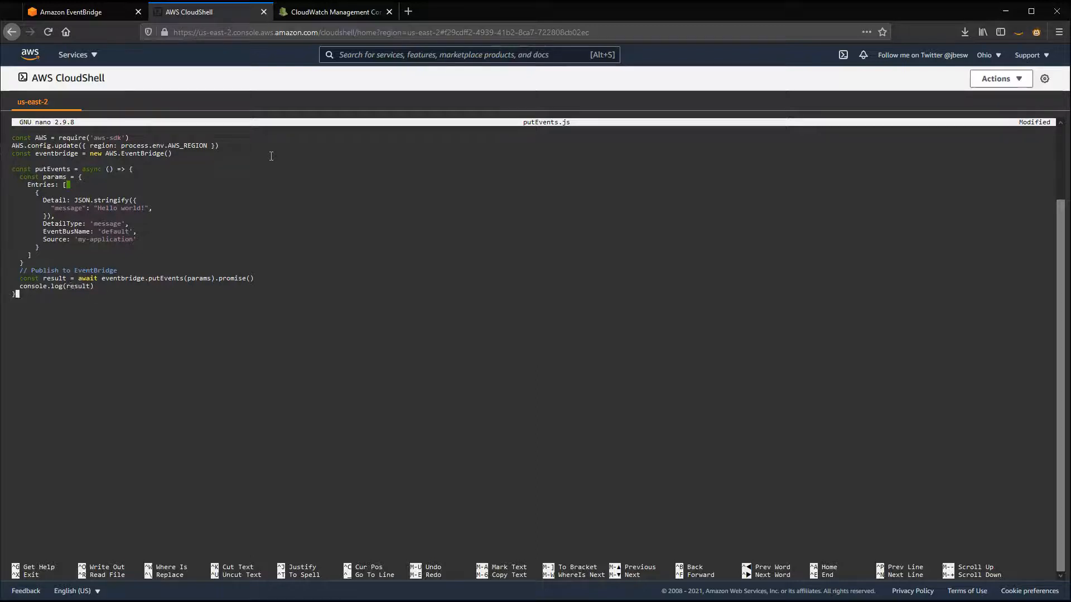
- Append a putEvents() call to putEvents.js and save the script
text(putEvents)
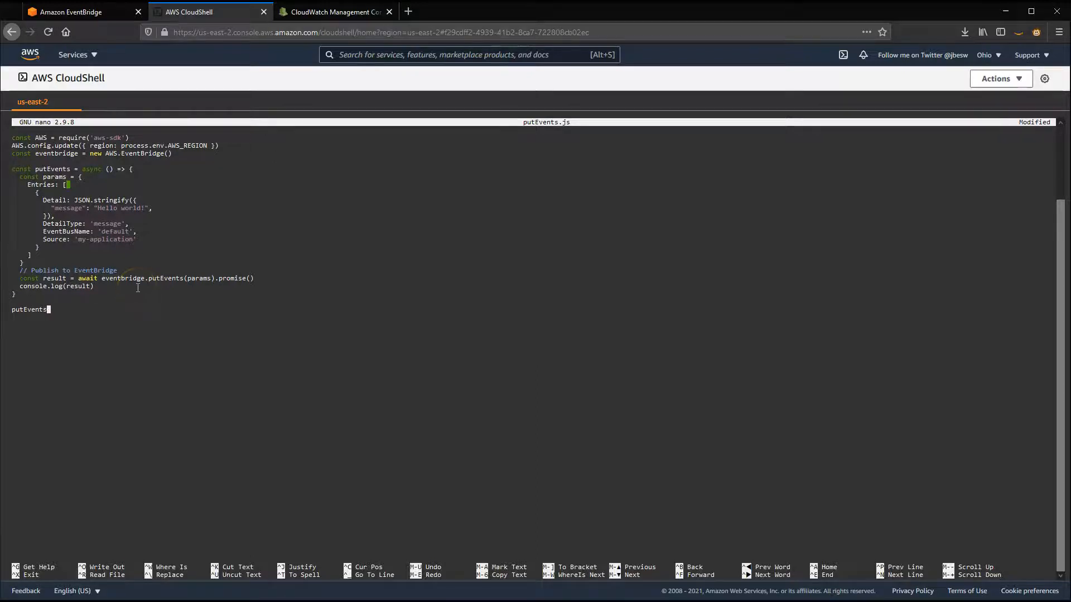
text(())
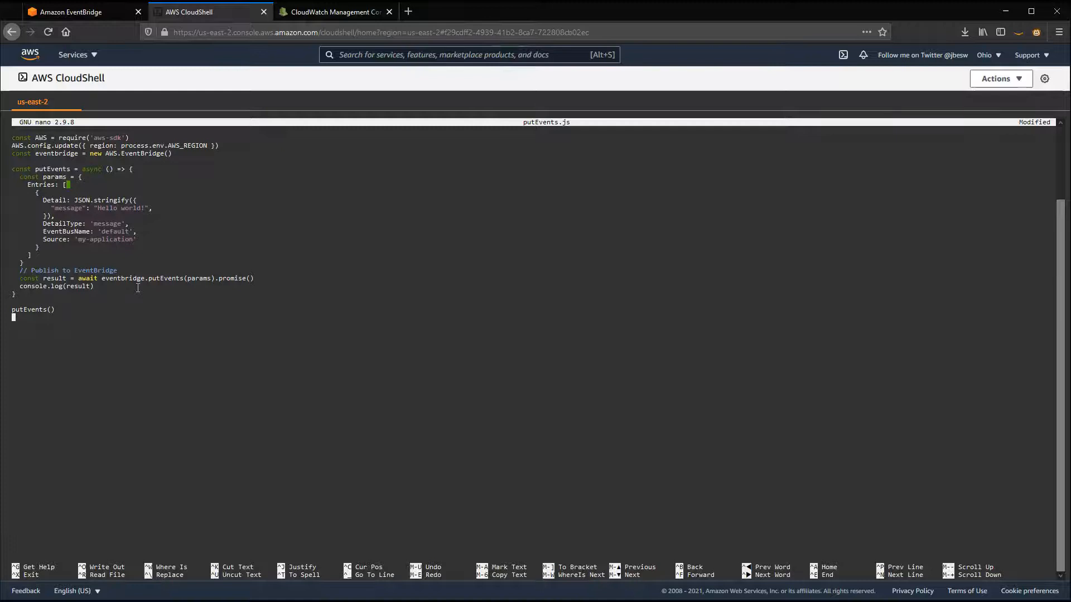
key(ctrl+o)
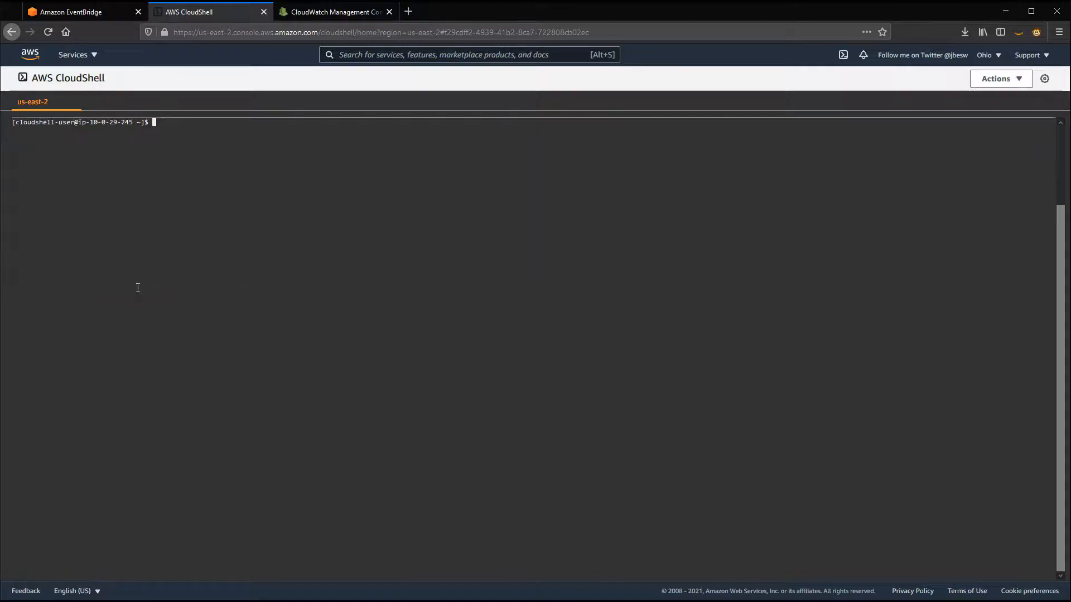
- Run putEvents.js with node to publish the Hello world event
text(node event)
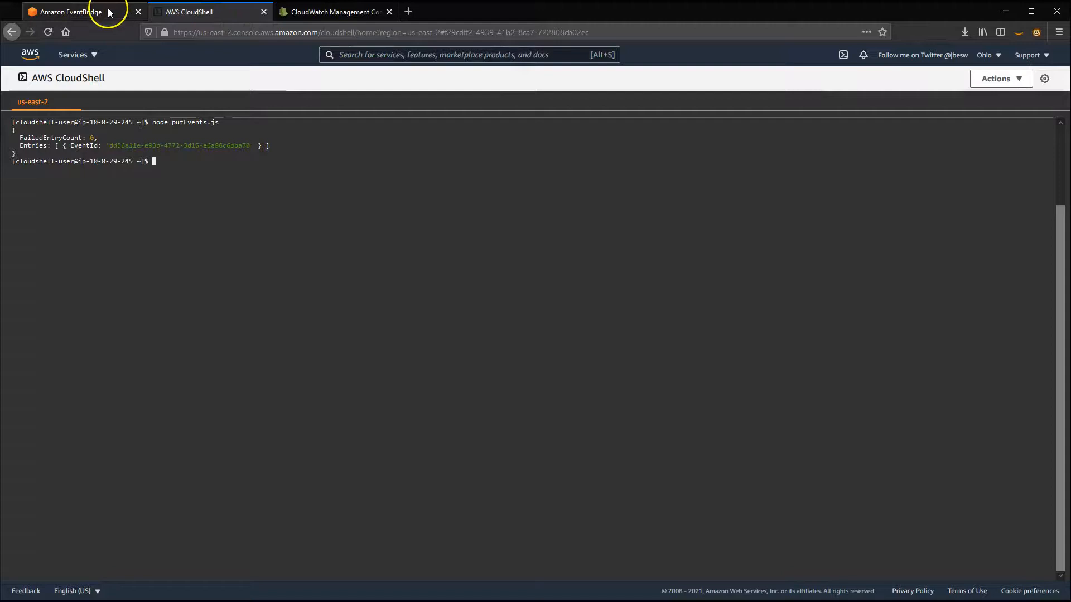
- Go from the EventBridge console to the Lambda service using the 'lambda' search
click(68, 12)
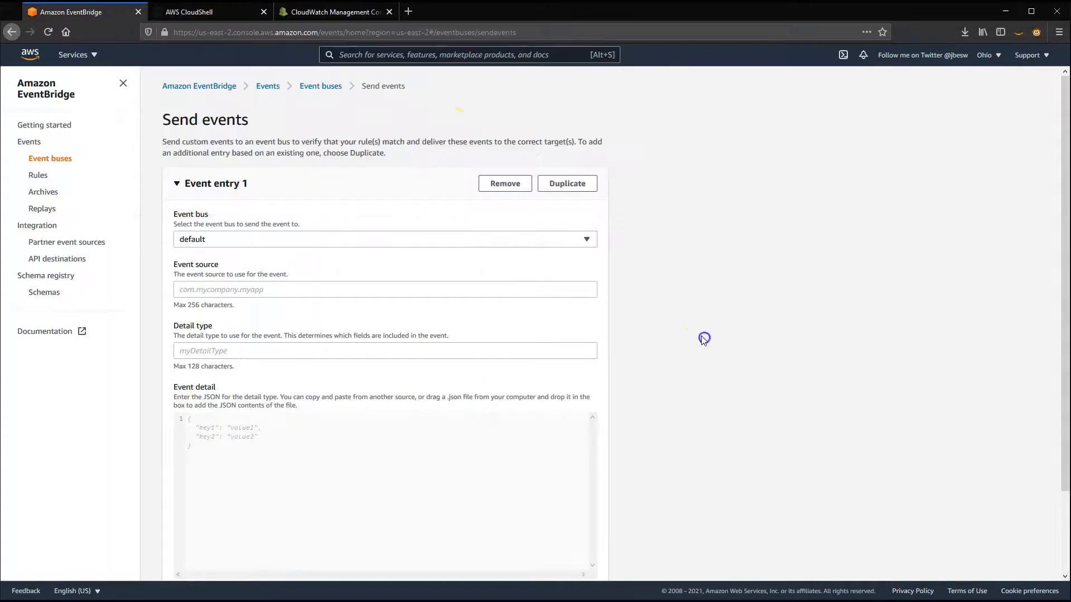
text(lambda)
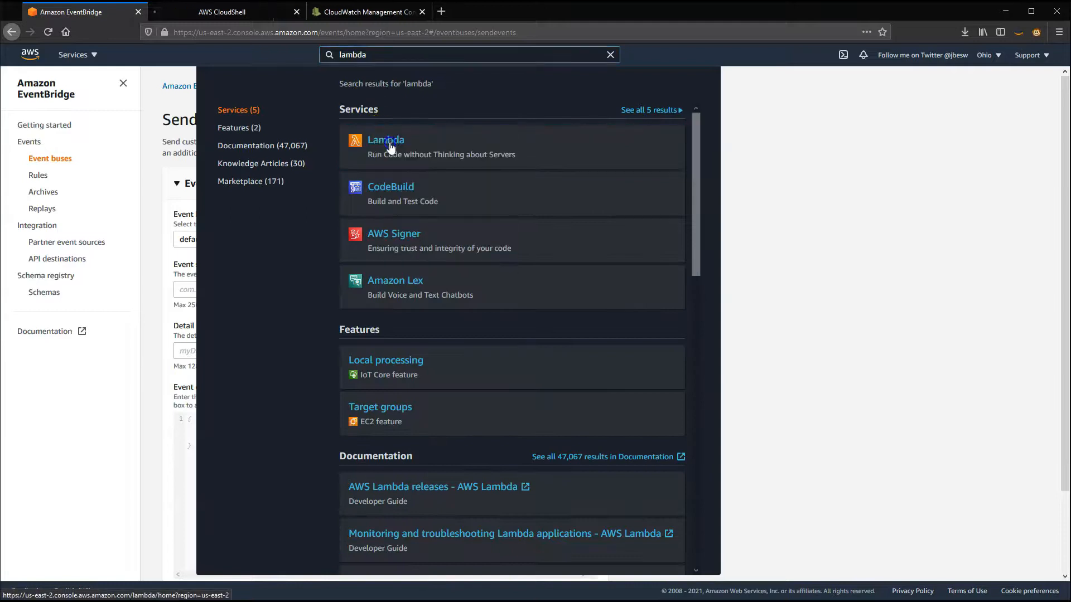
click(386, 140)
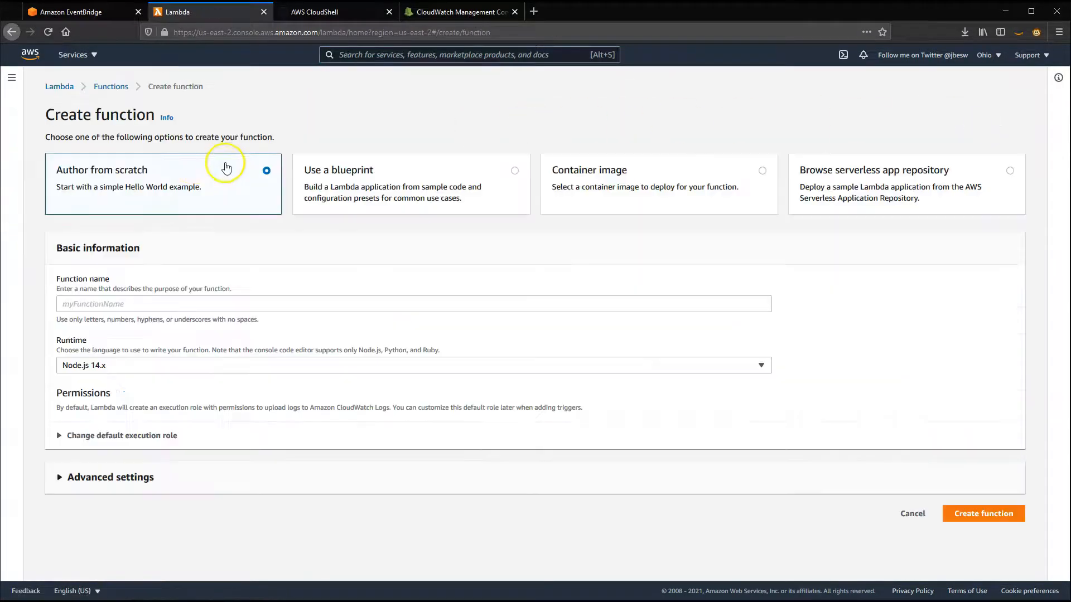
- Create a Node.js 14.x Lambda function named sendEvents from scratch
text(sendE)
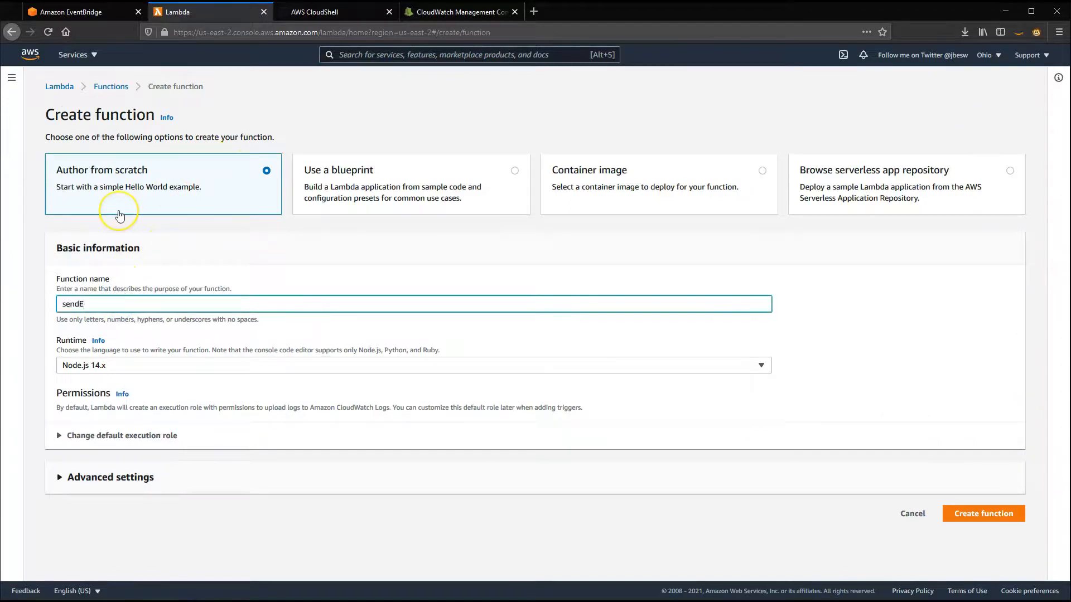
text(vents)
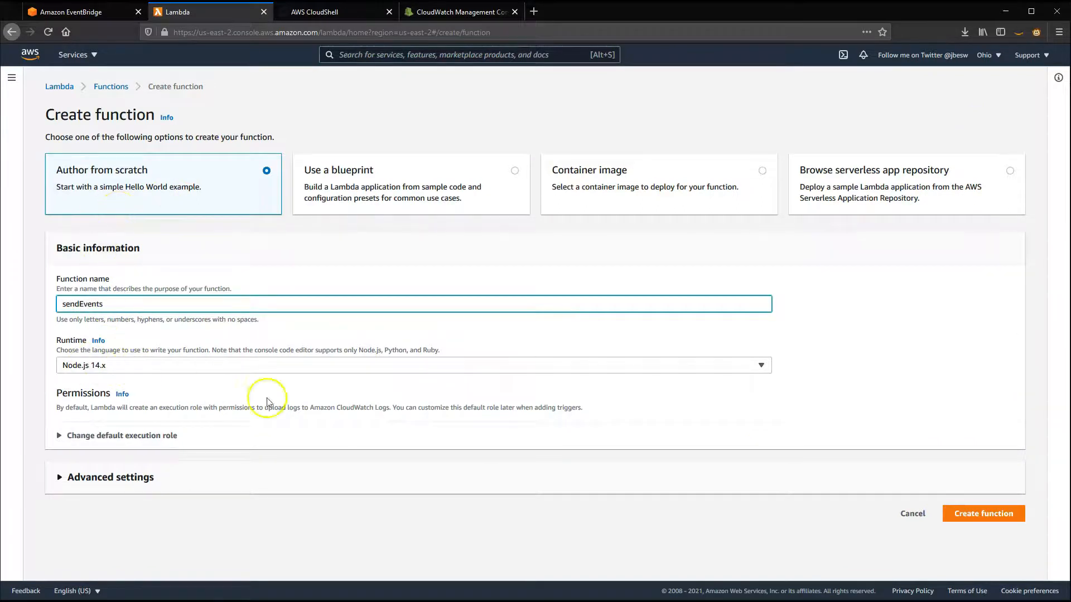
click(982, 513)
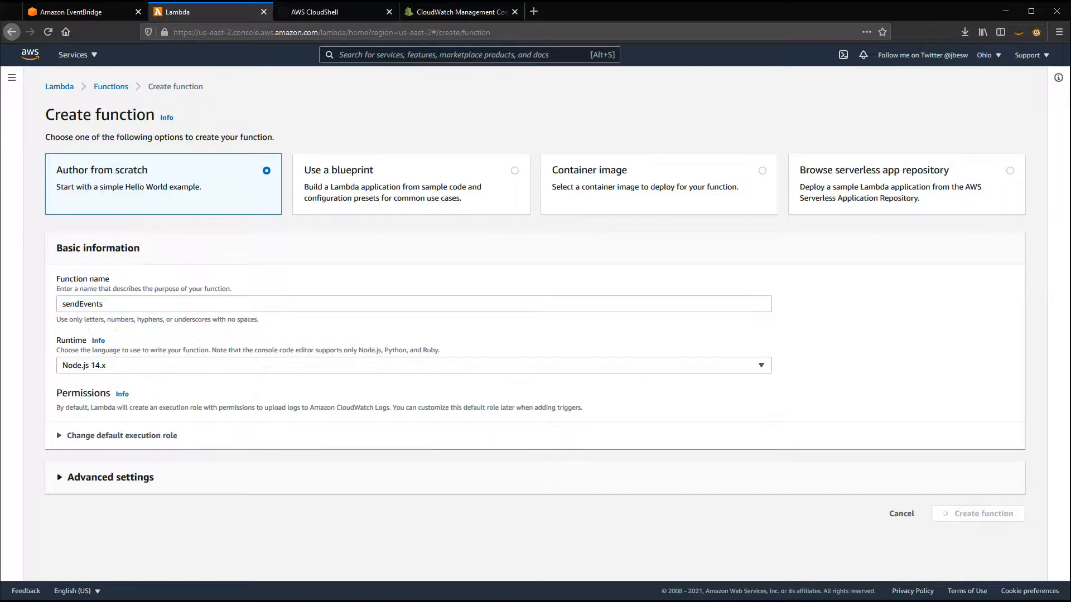
click(983, 513)
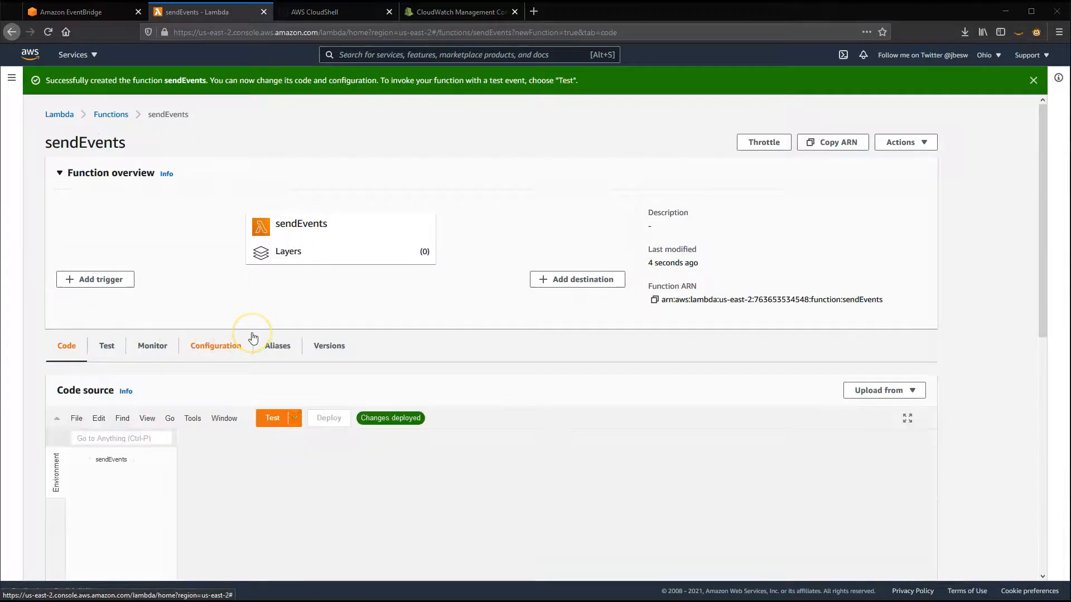
scroll(down, 3)
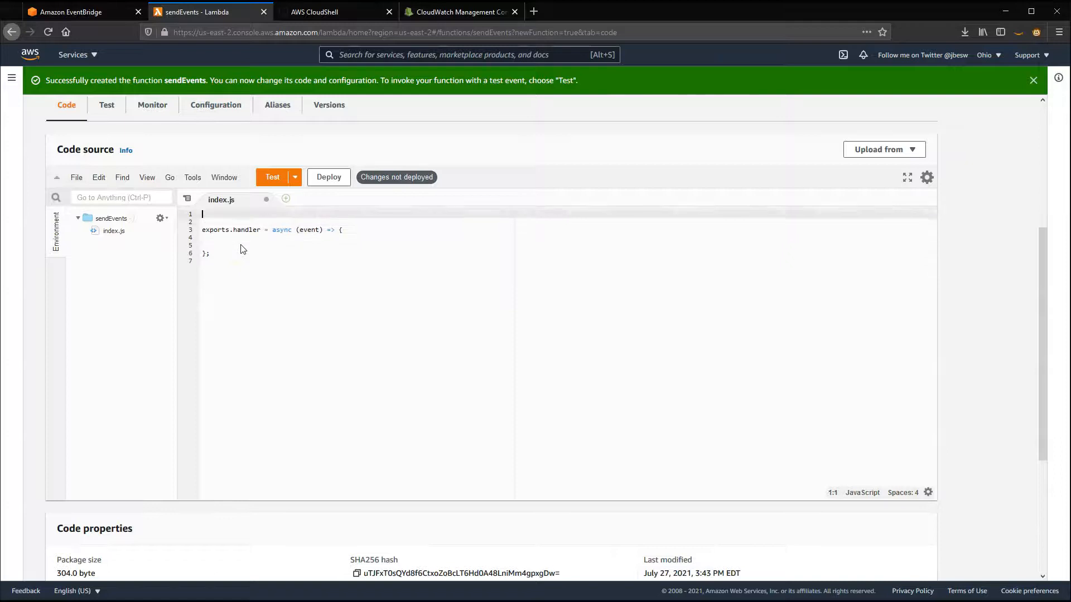
- Add the aws-sdk require and the putEvents params code to the sendEvents handler
text(const AWS = require('aws-sdk'))
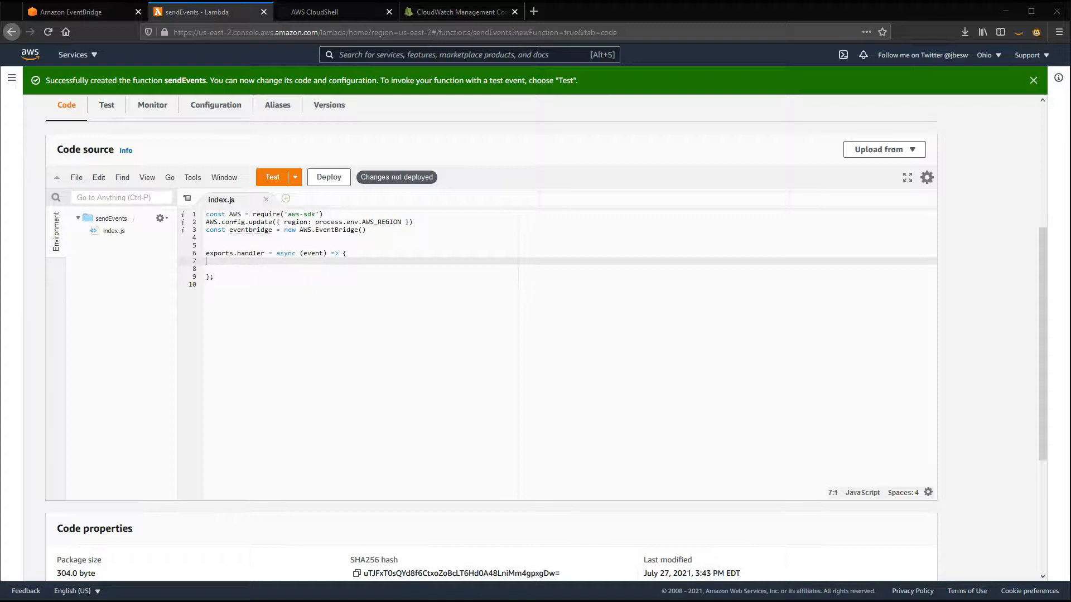
click(268, 268)
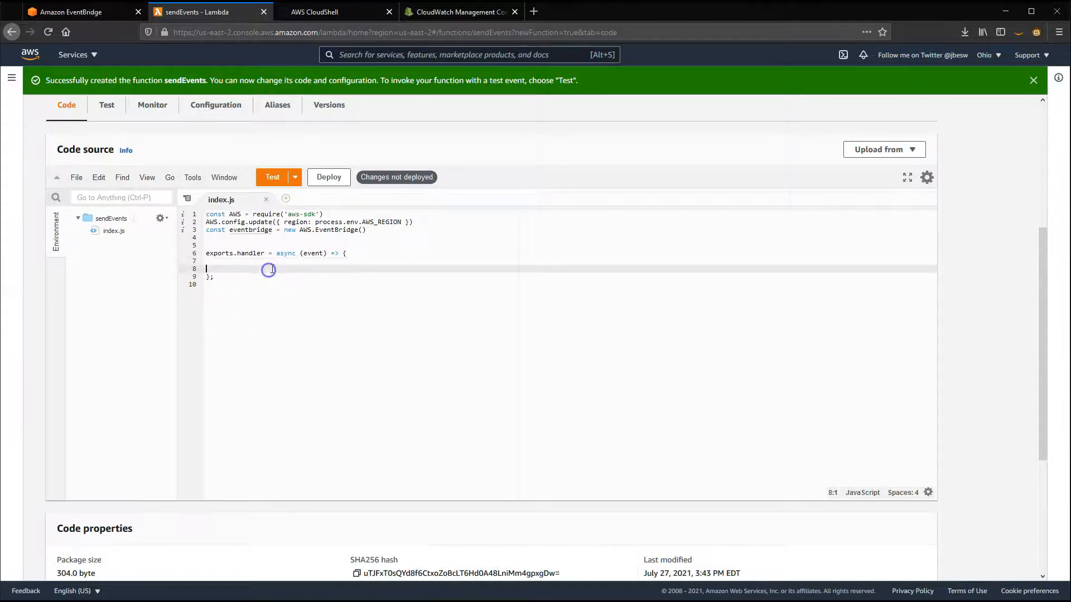
text(const params = {)
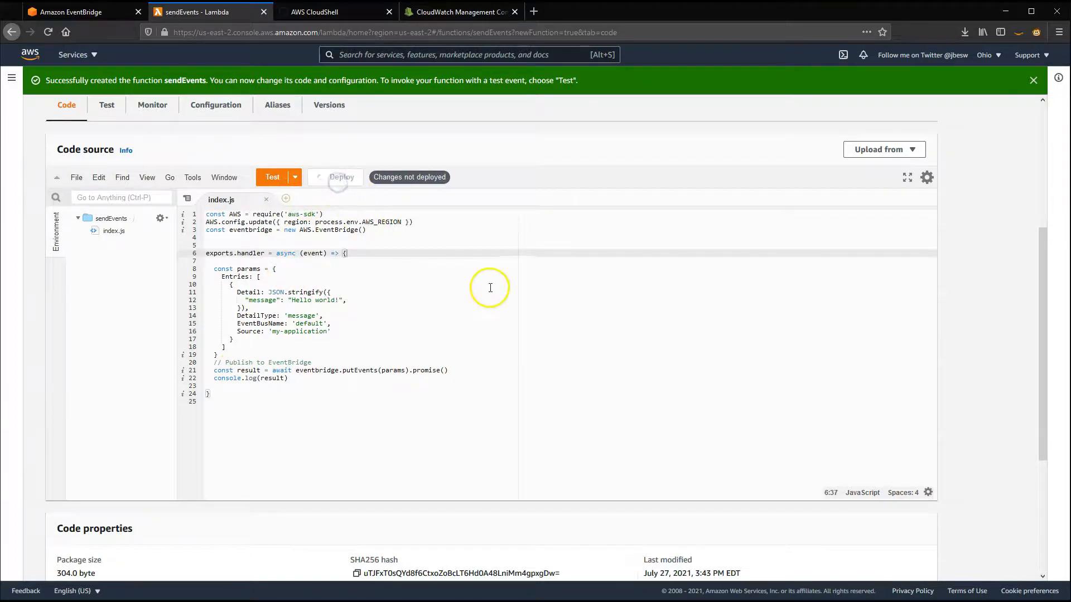
- Deploy the sendEvents code and open the function's configuration settings
click(340, 176)
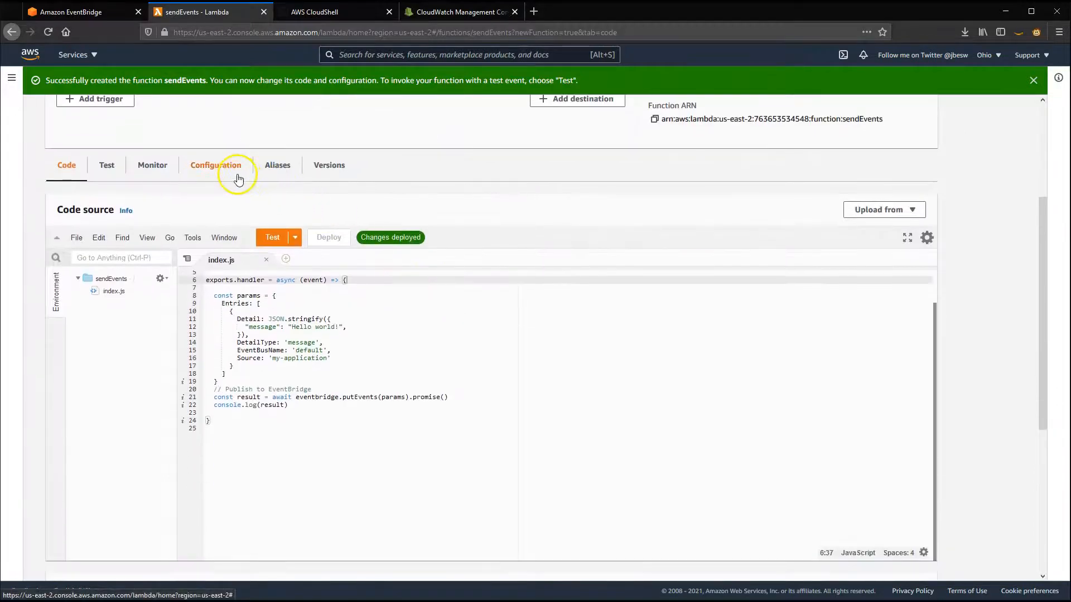
click(215, 165)
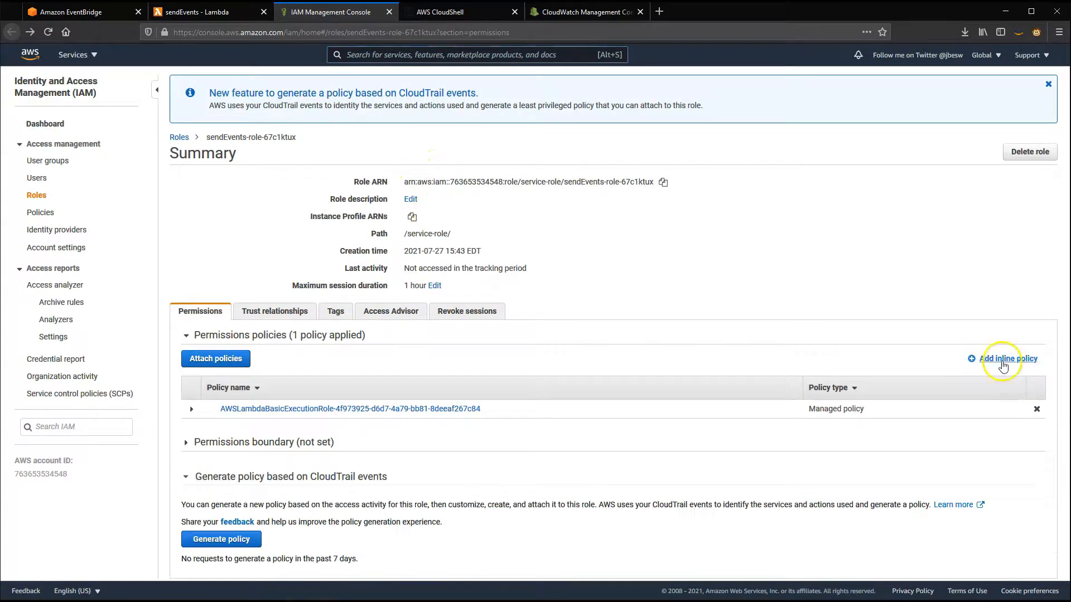
- Draft an inline policy allowing the EventBridge PutEvents action and show its resource settings
click(1006, 358)
text(e)
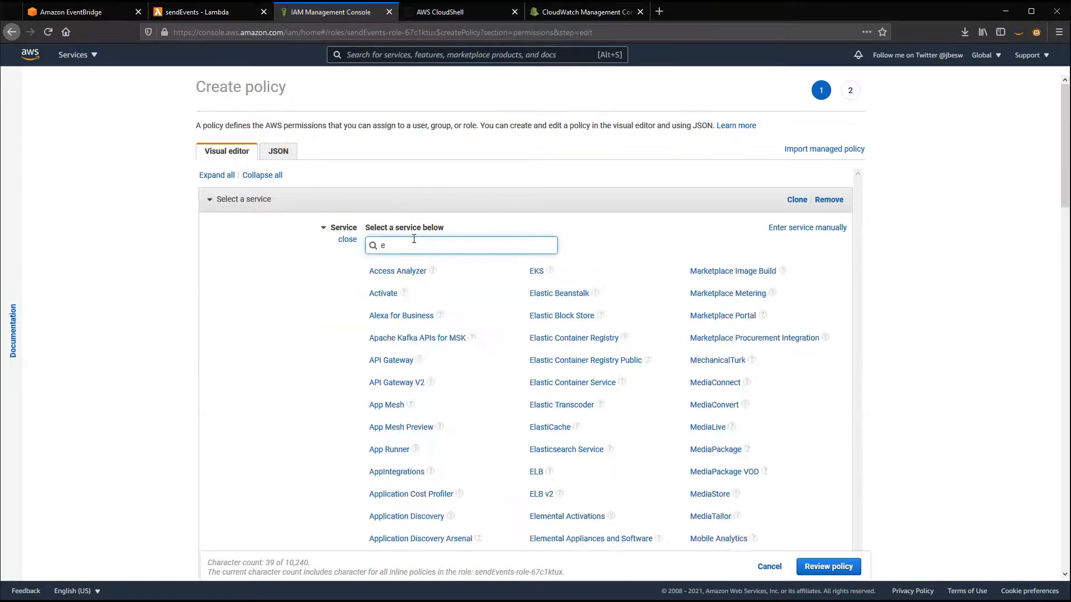
text(ventbr)
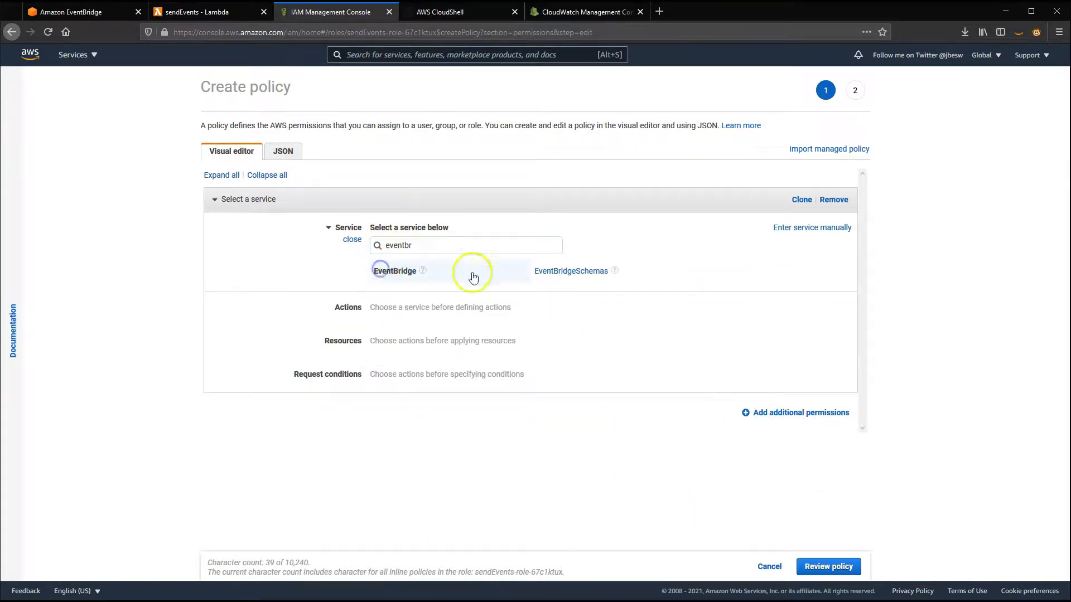
click(395, 271)
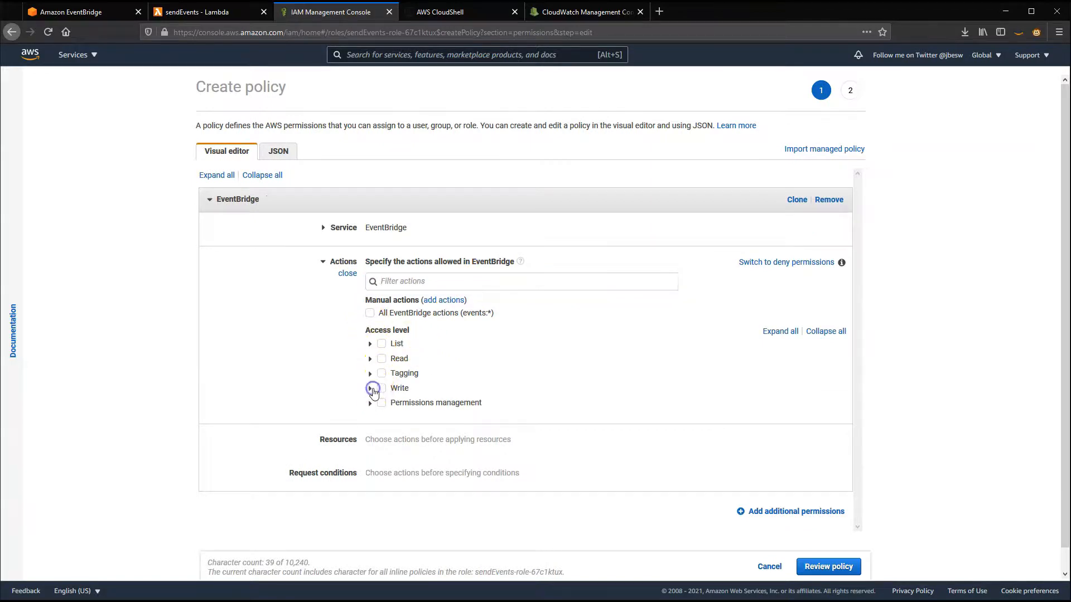
click(370, 388)
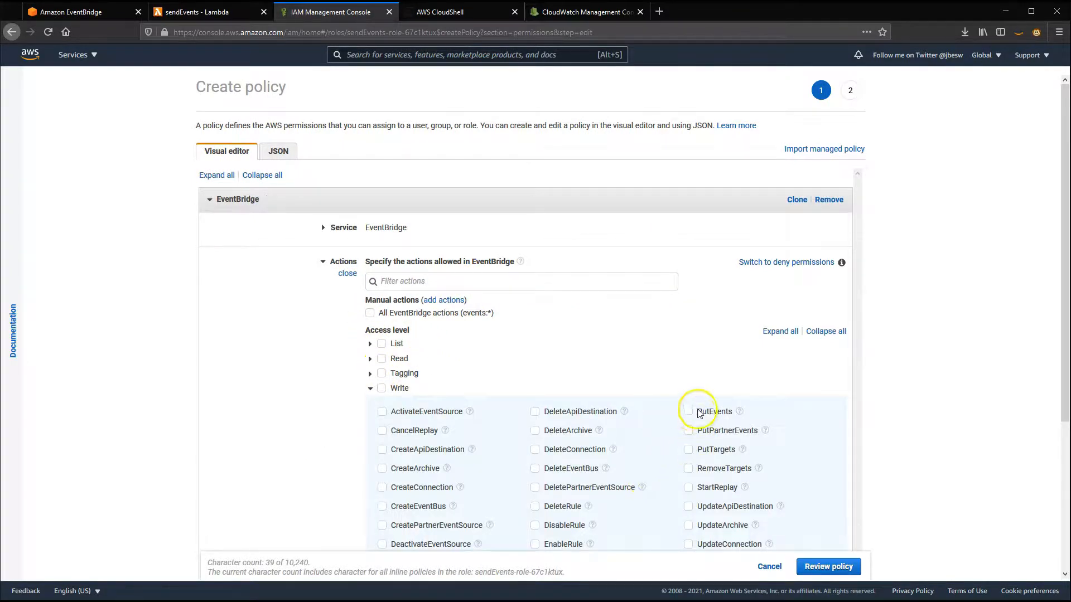
click(687, 411)
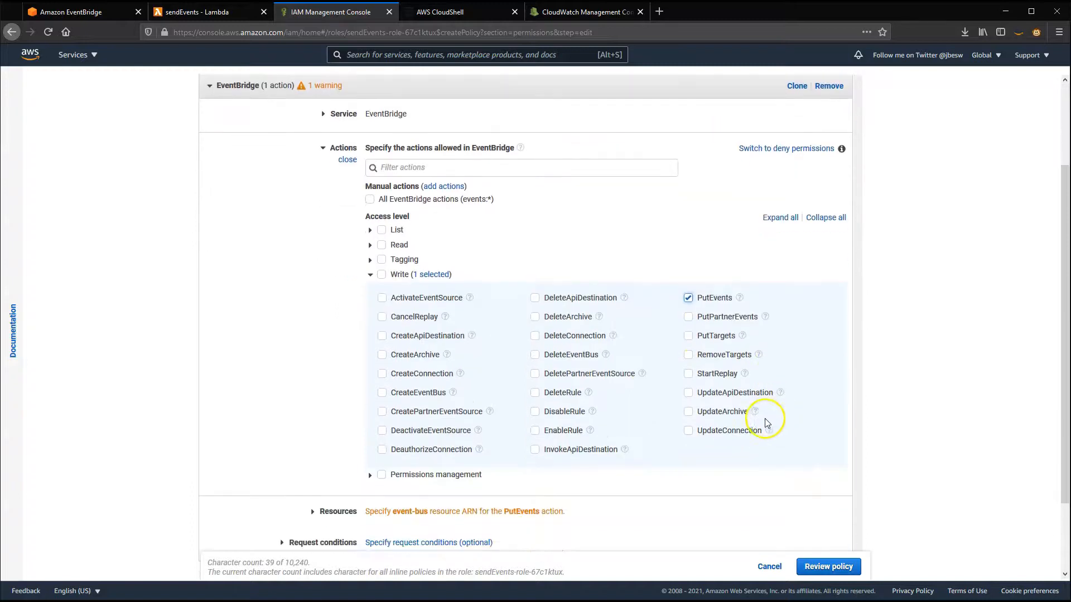
scroll(down, 3)
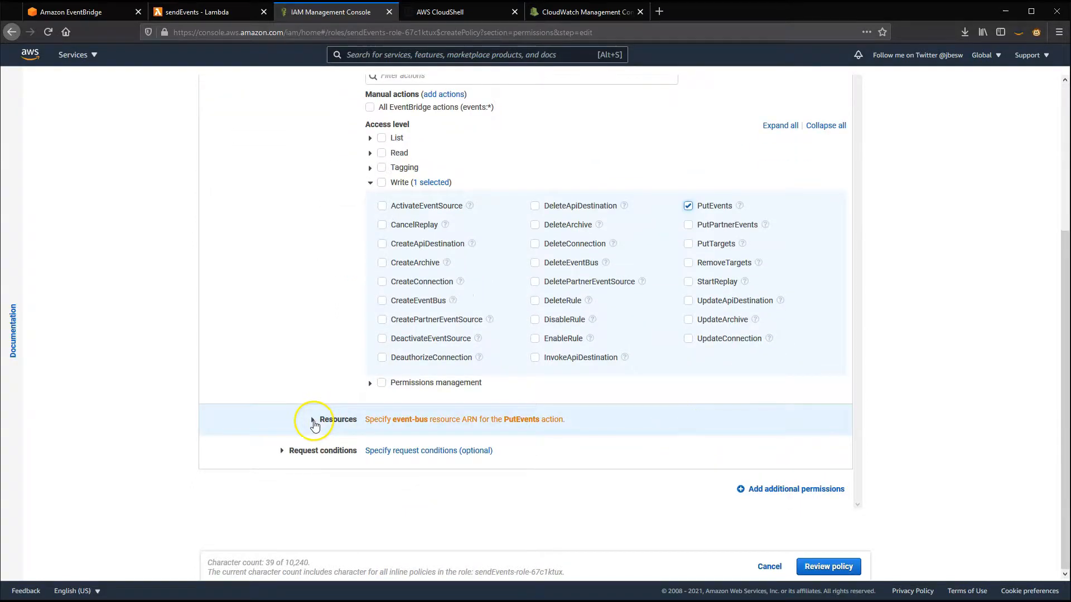
click(338, 419)
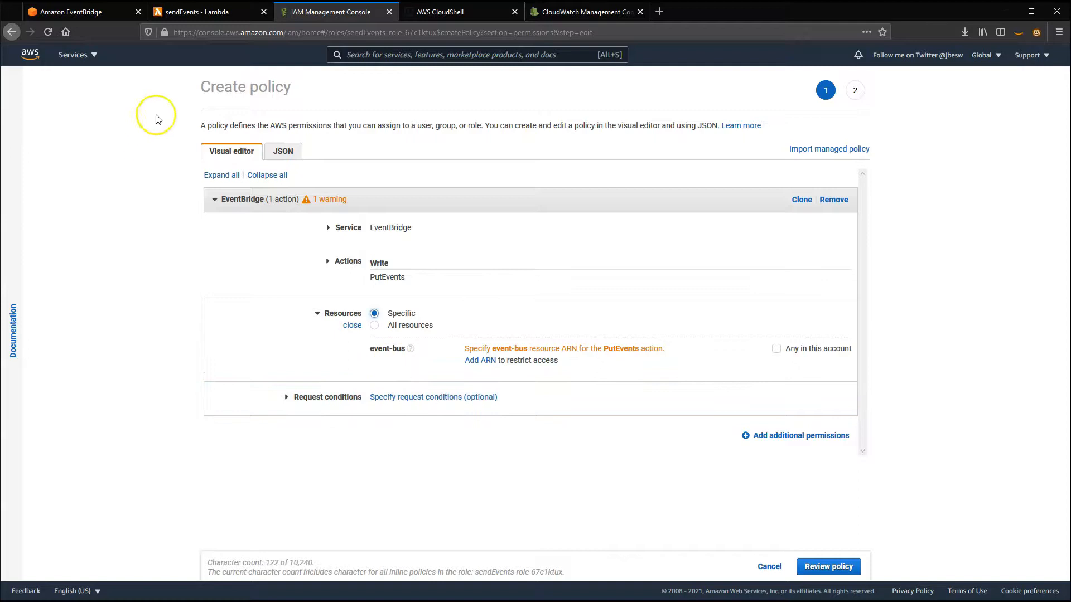
- Copy the default event bus ARN from EventBridge and return to the IAM policy
click(68, 12)
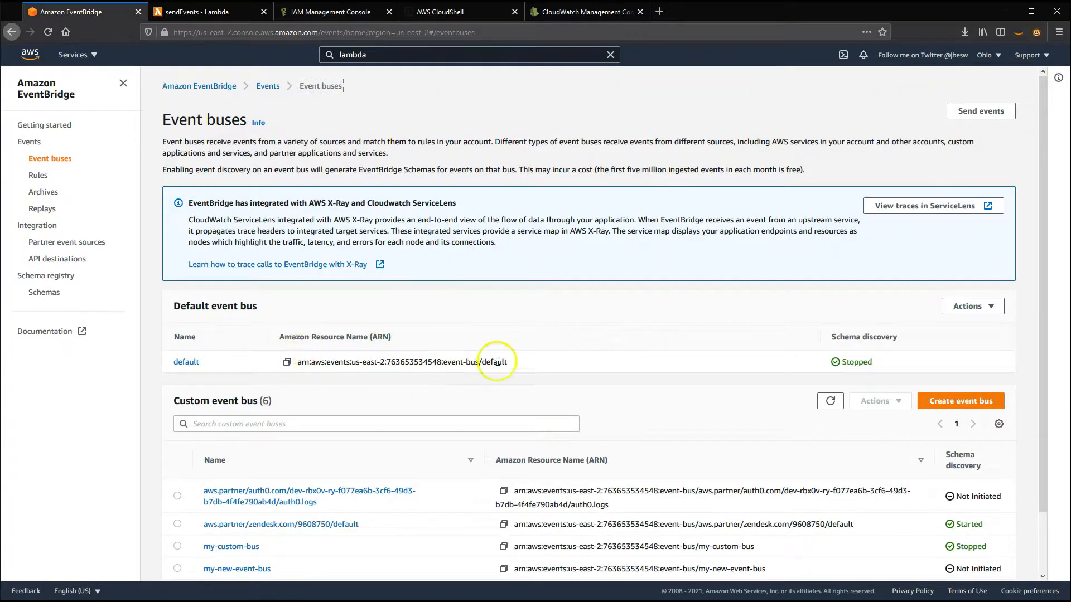
click(286, 361)
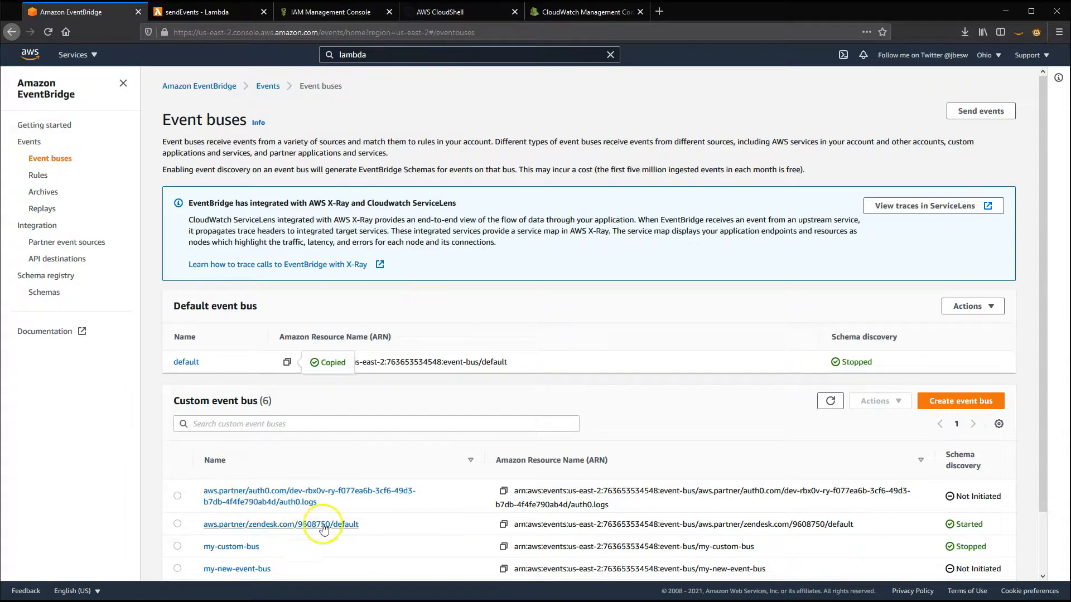
mouse_move(633, 533)
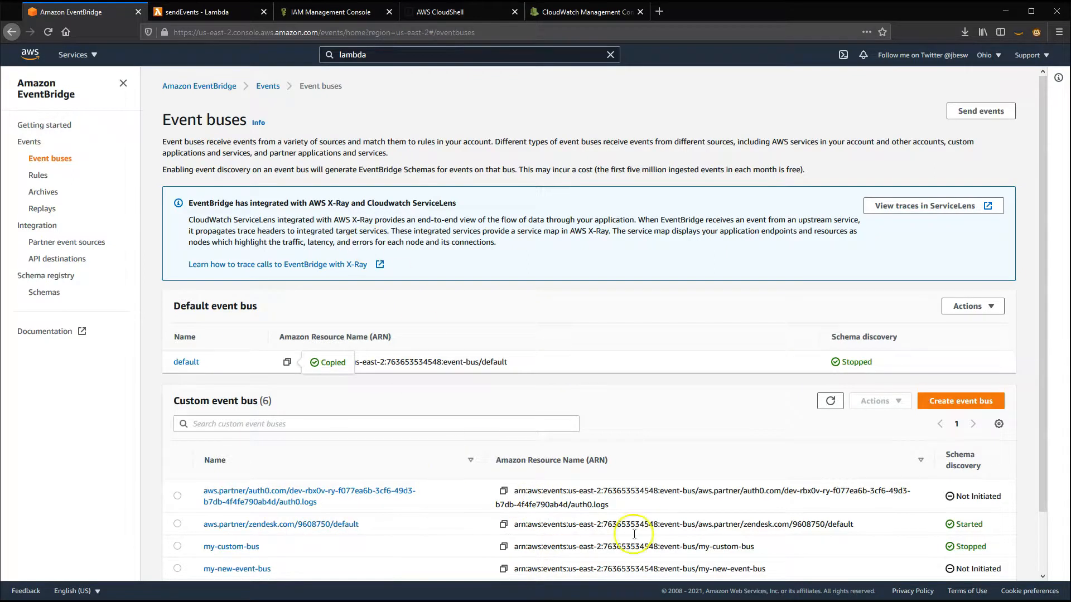
click(204, 12)
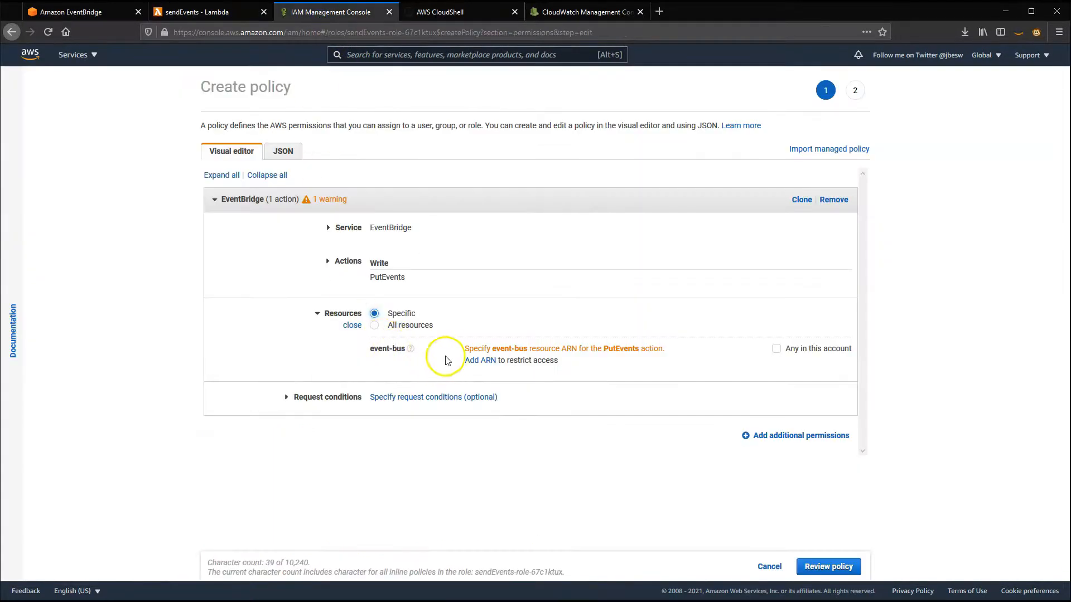
- Restrict the policy to the default bus ARN and create it as PutEventsPolicy
click(480, 359)
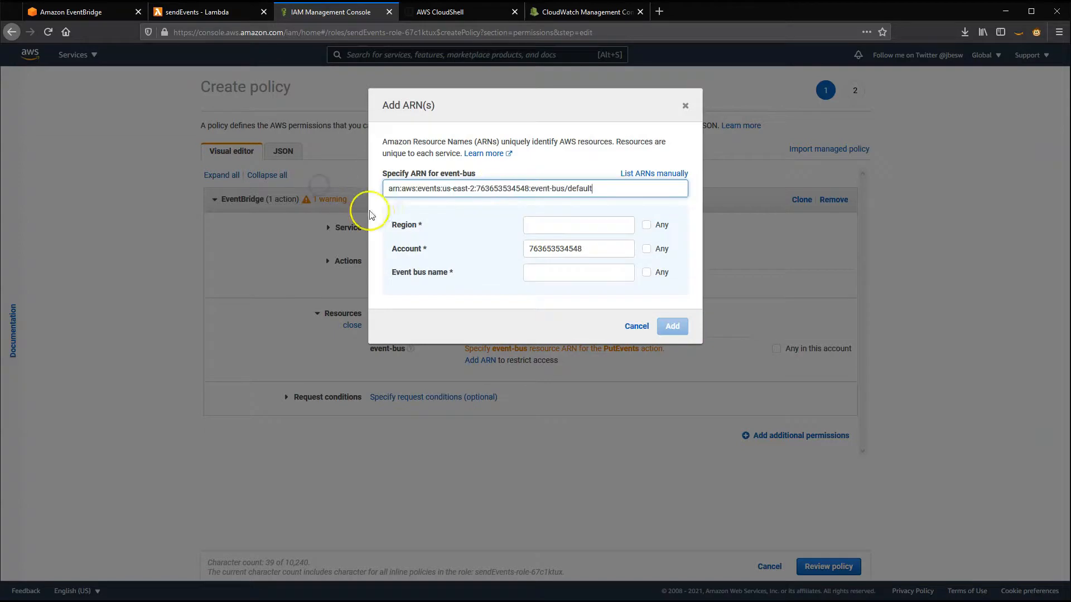
click(671, 326)
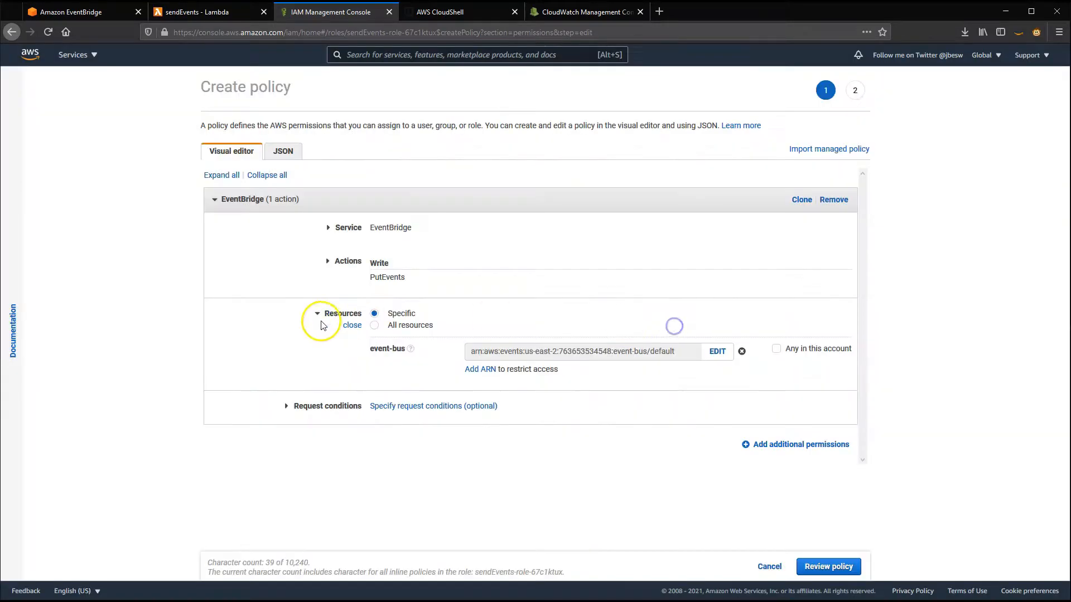
click(828, 566)
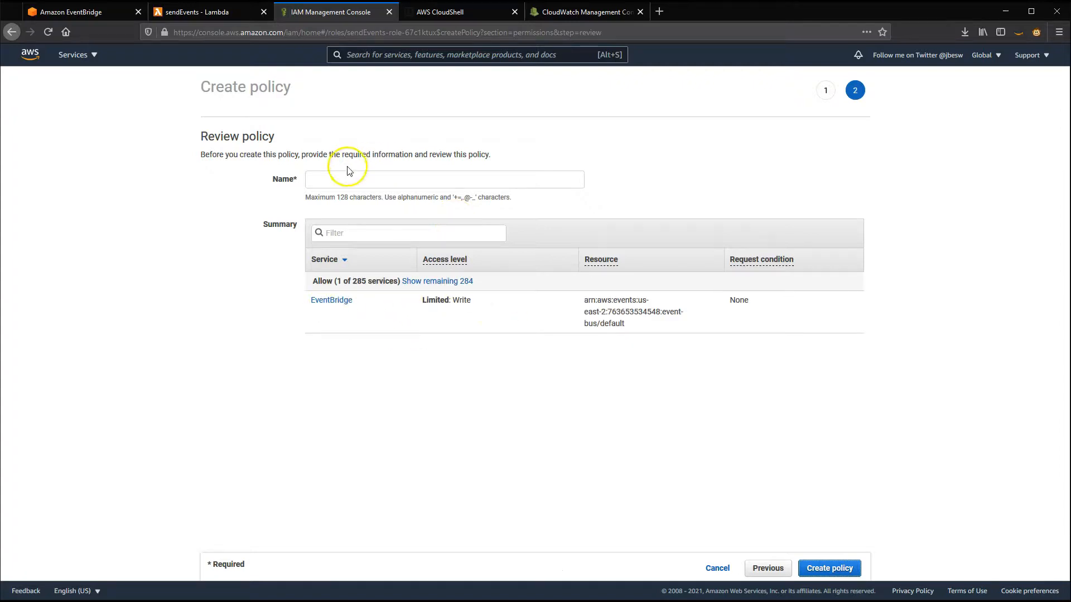
text(PutEventsPolicy)
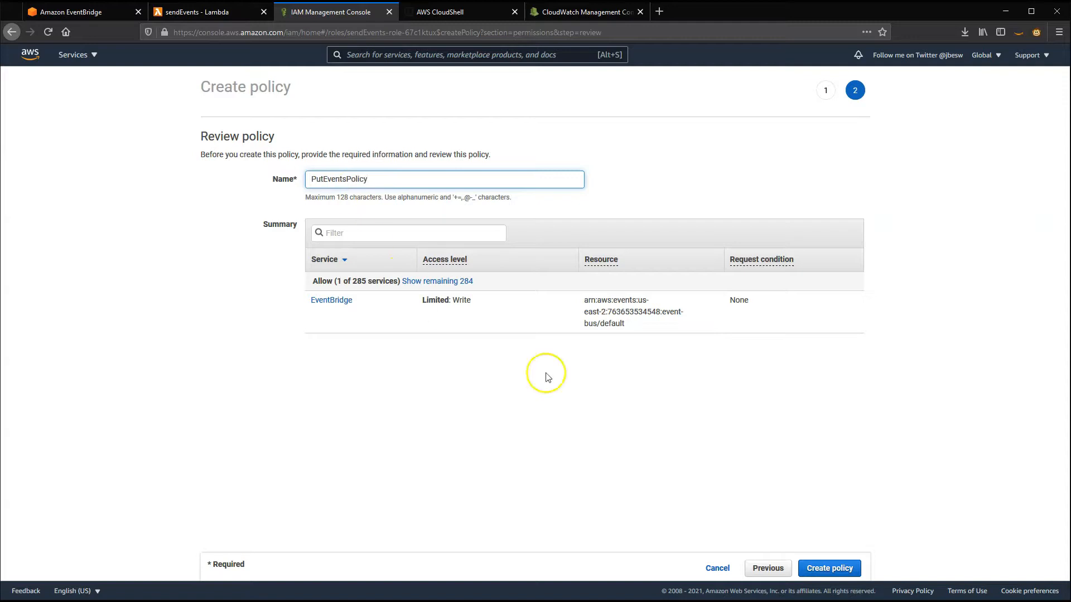
click(828, 569)
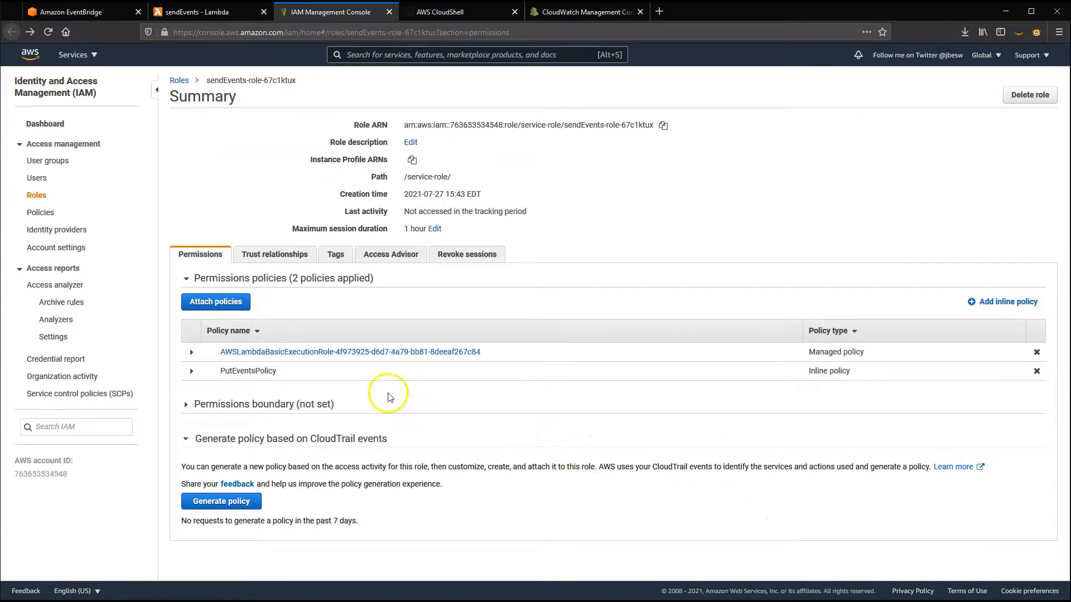
mouse_move(270, 404)
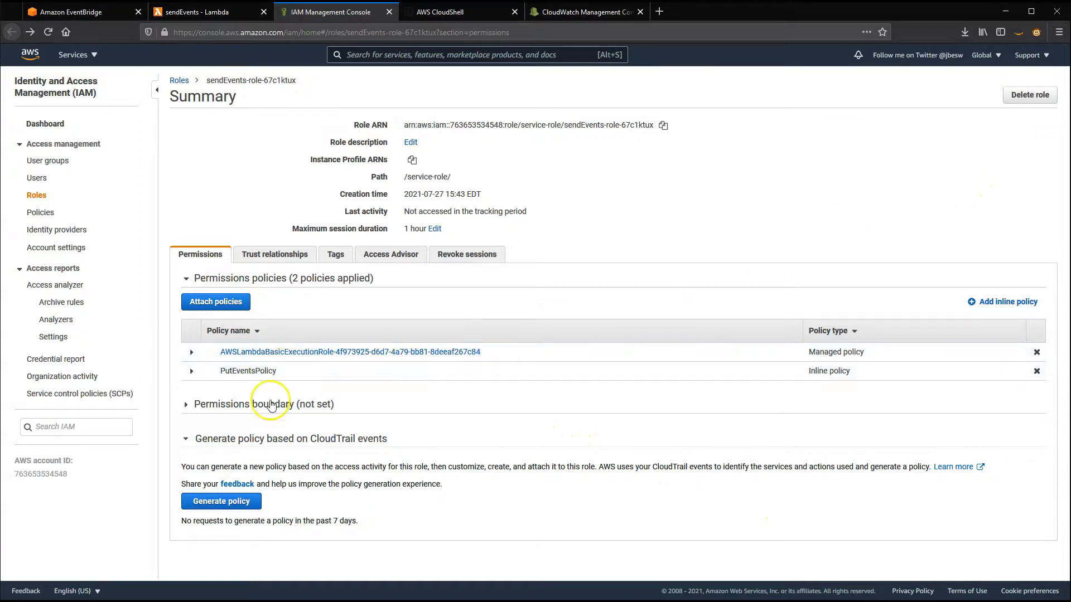
click(198, 12)
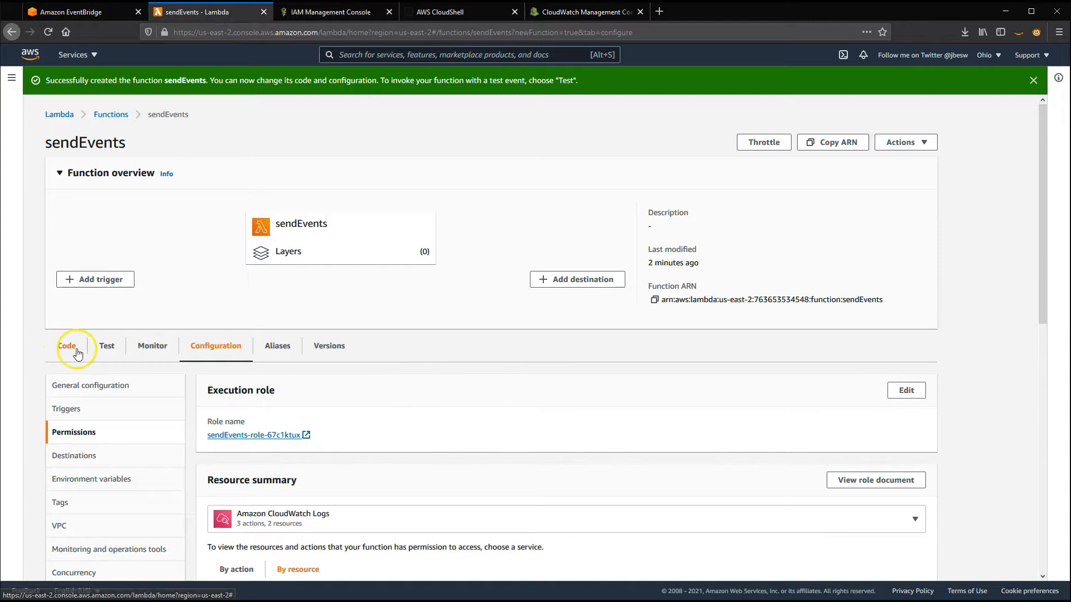
- Save a test event named Test for sendEvents and run the function with it
click(66, 345)
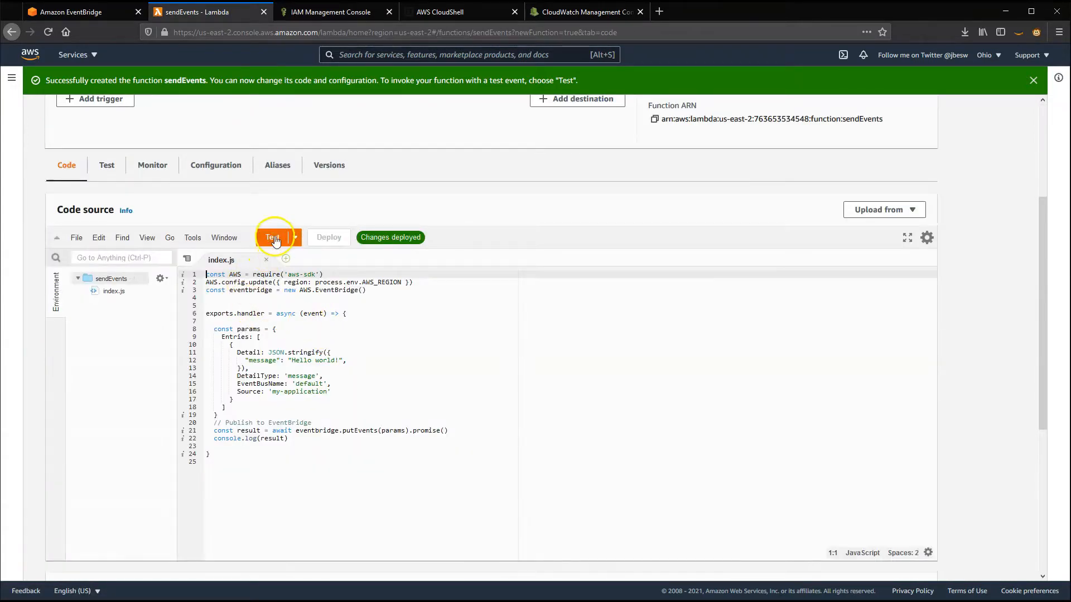
click(273, 237)
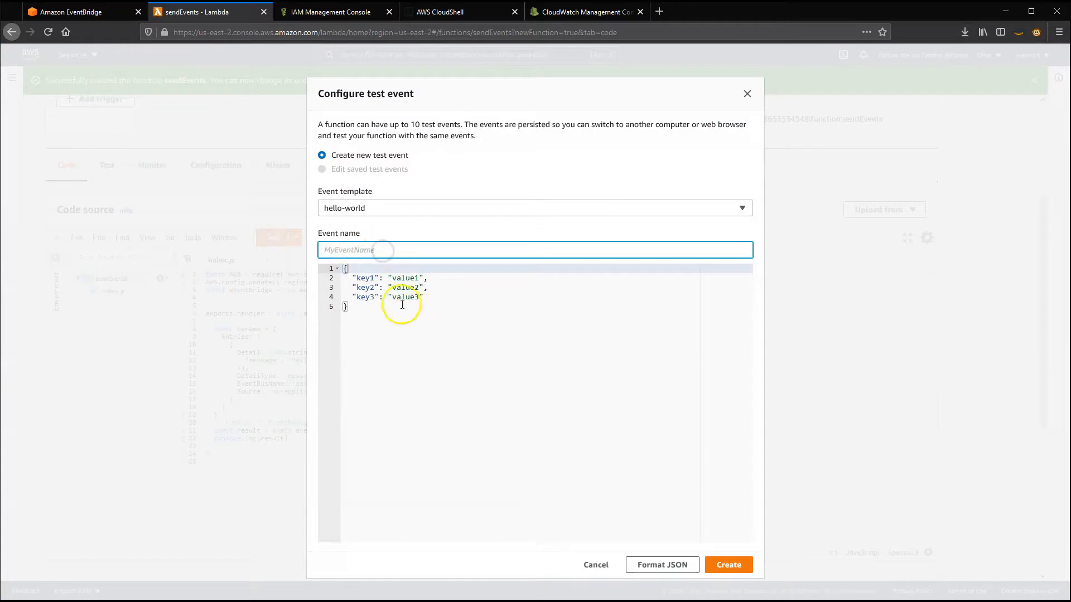
text(Test)
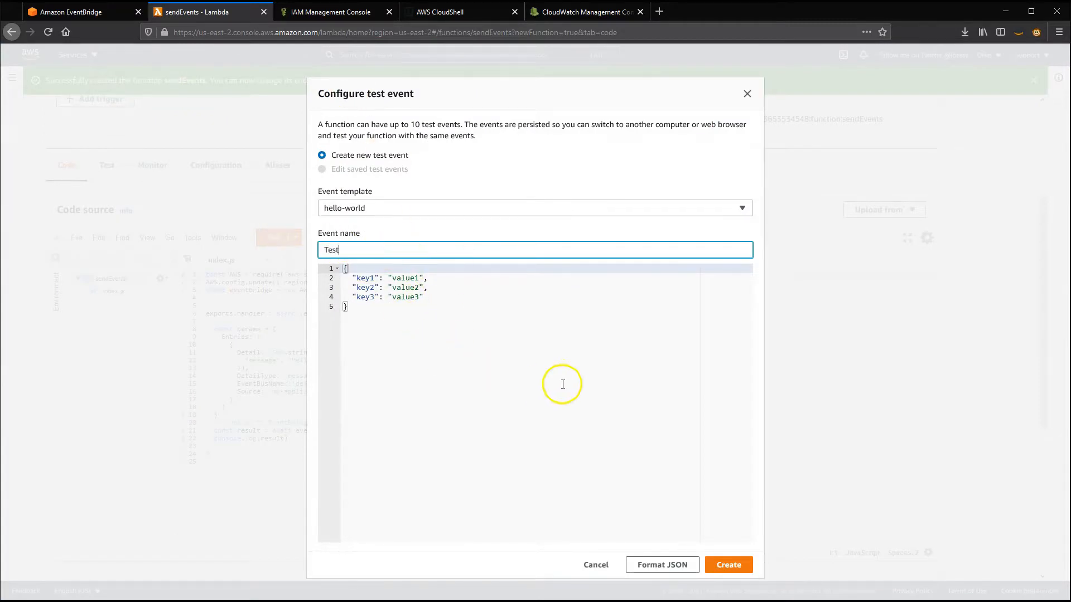
click(727, 565)
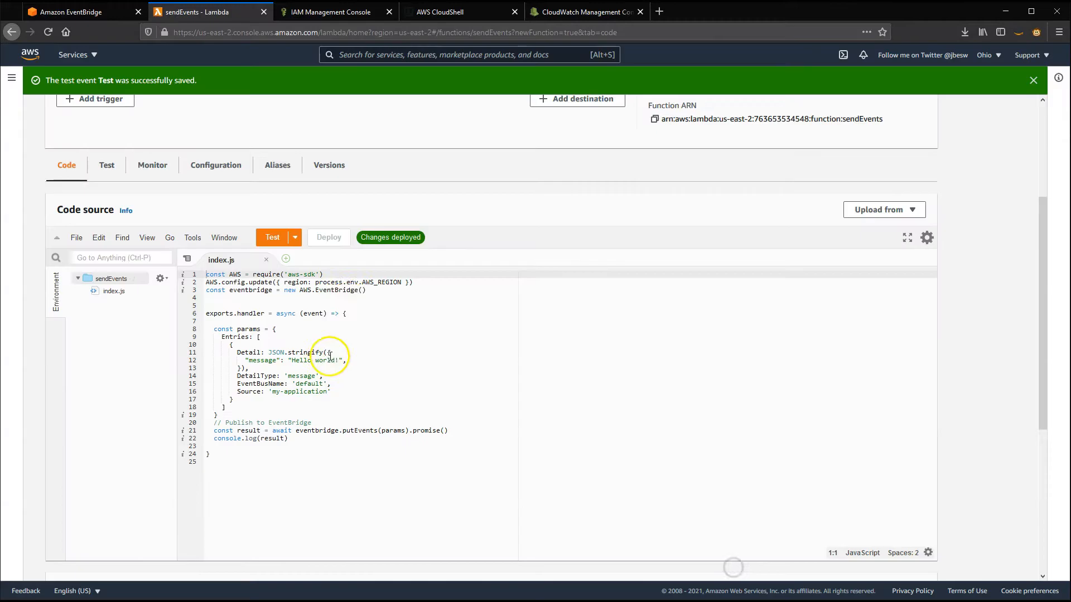
click(271, 237)
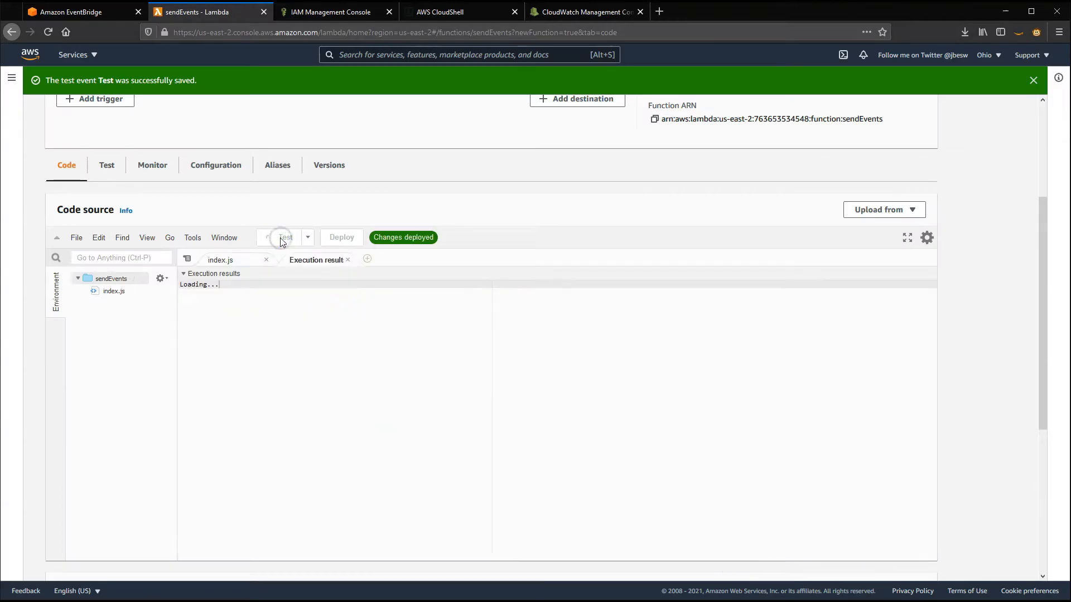
- Inspect the sendEvents execution log showing zero failed entries and select the returned event ID
click(275, 237)
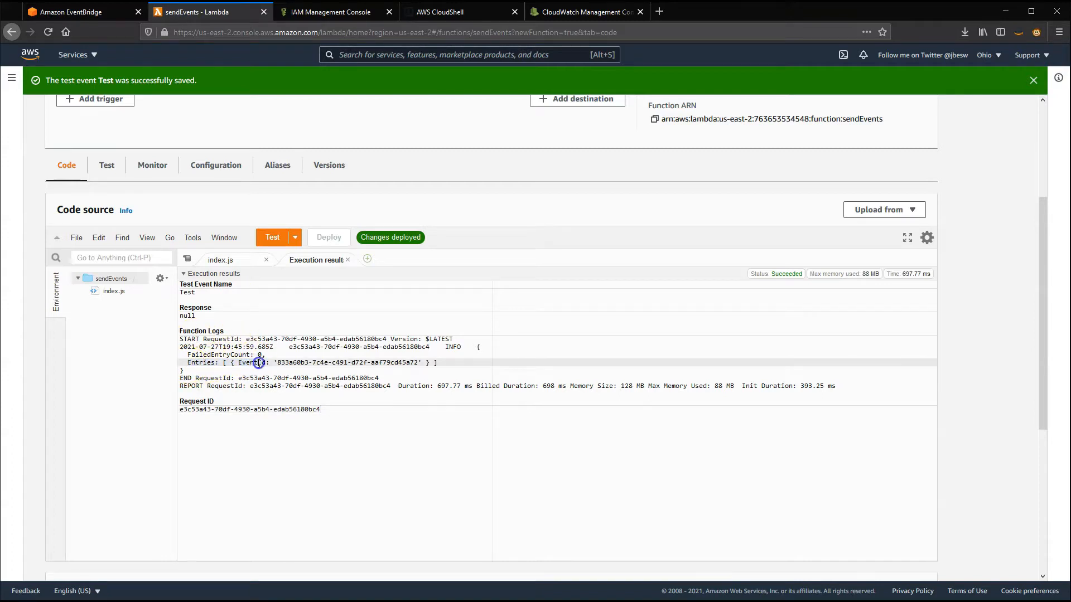
double_click(252, 362)
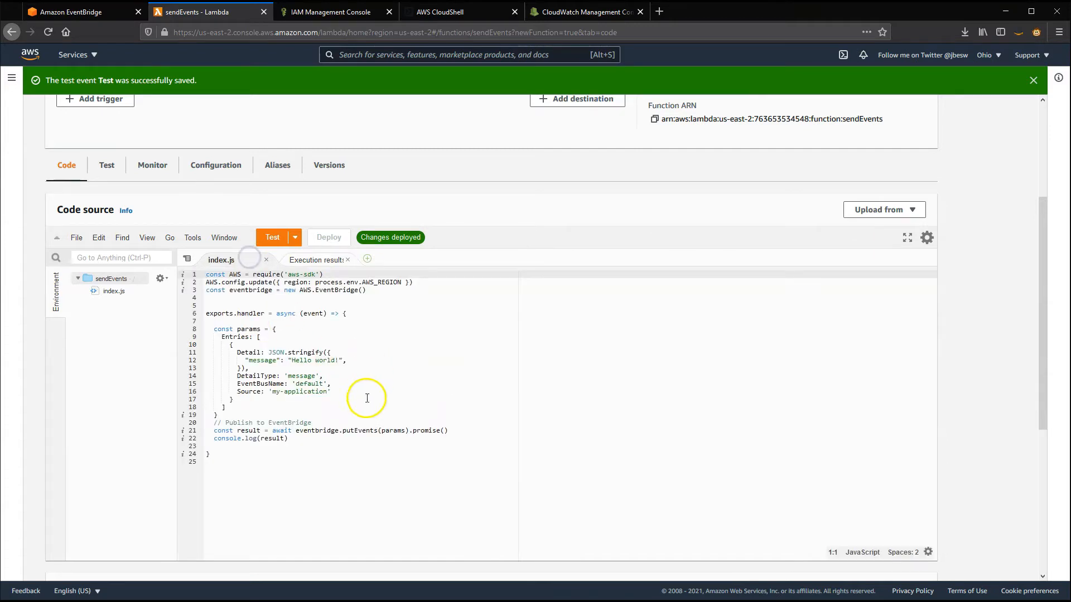
mouse_move(476, 317)
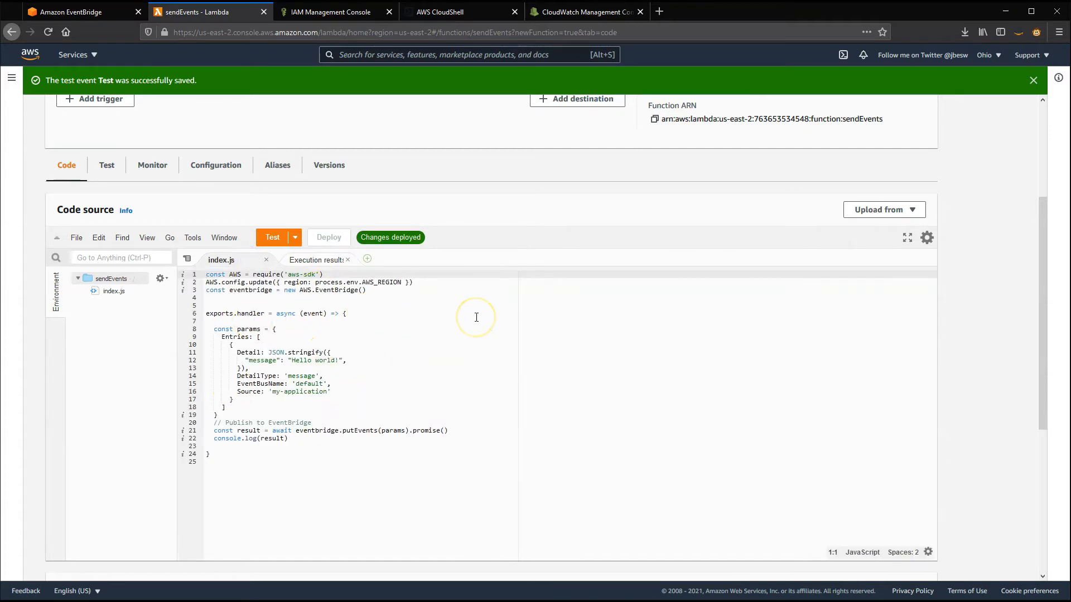